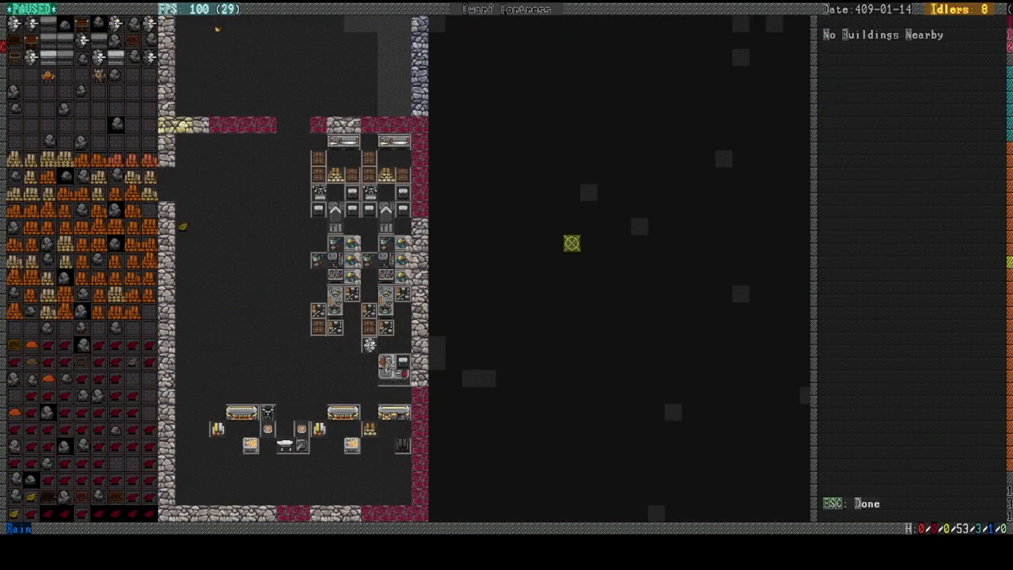
Step: Leave building query mode and return to the main overview over the workshops and cages
click(405, 170)
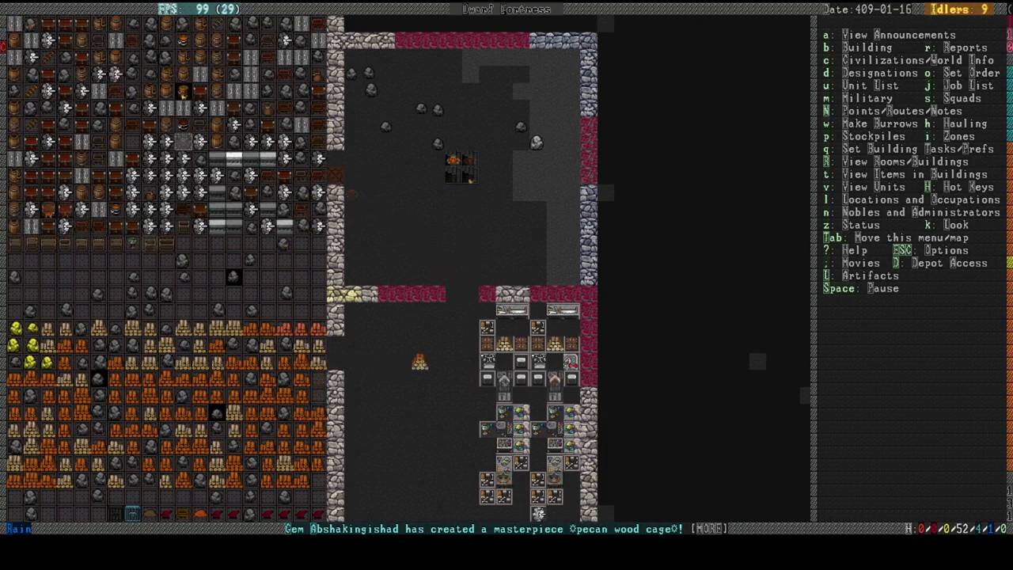
key(u)
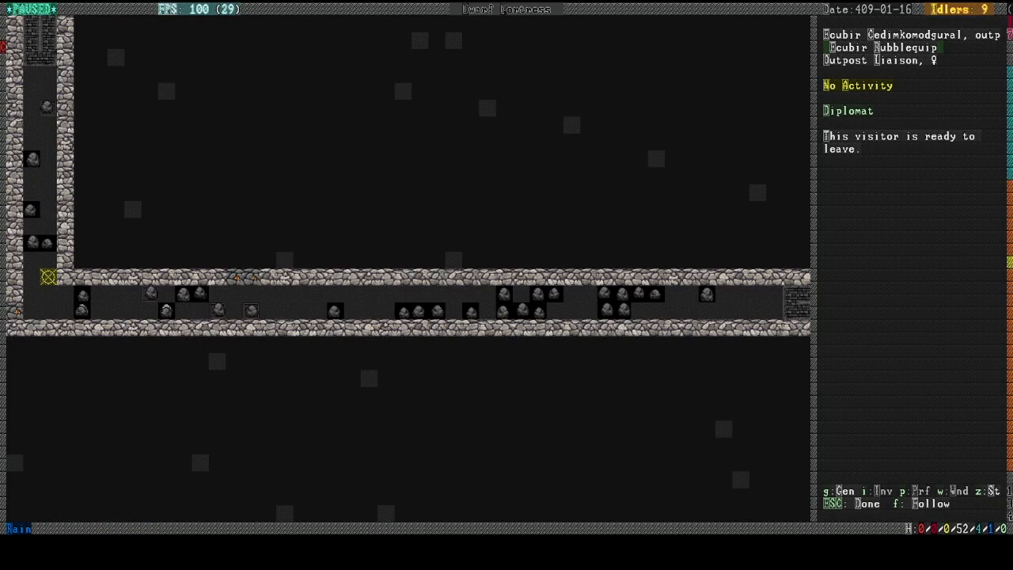
key(Escape)
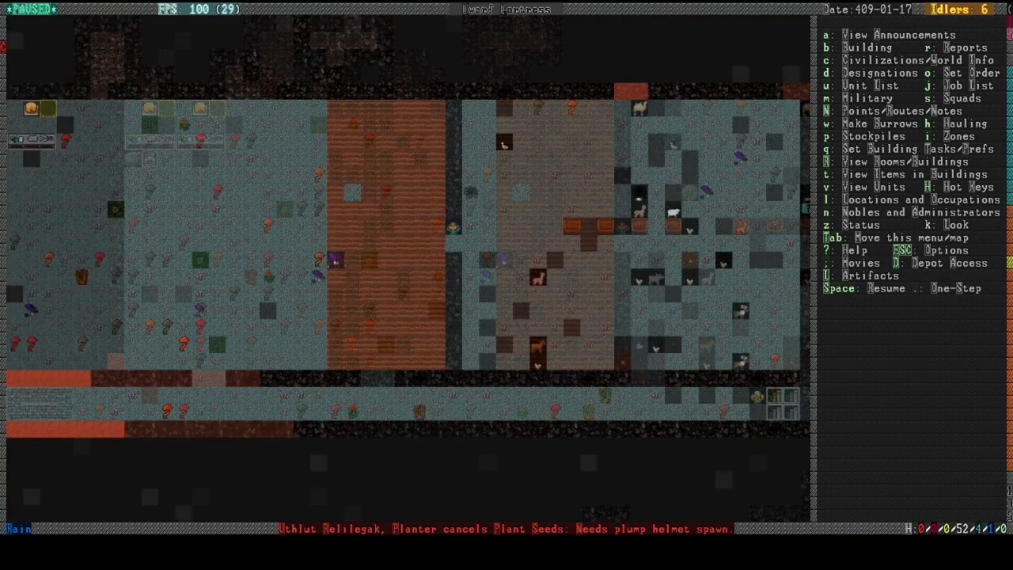
Step: View the noble's holdings showing meager quarters and unmet office, dining and furniture needs
scroll(left, 3)
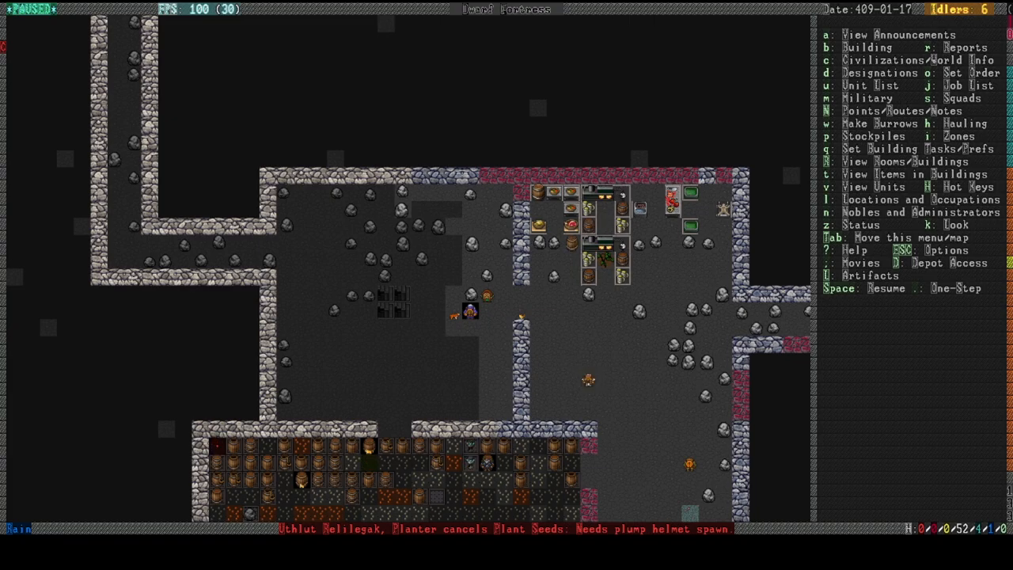
key(n)
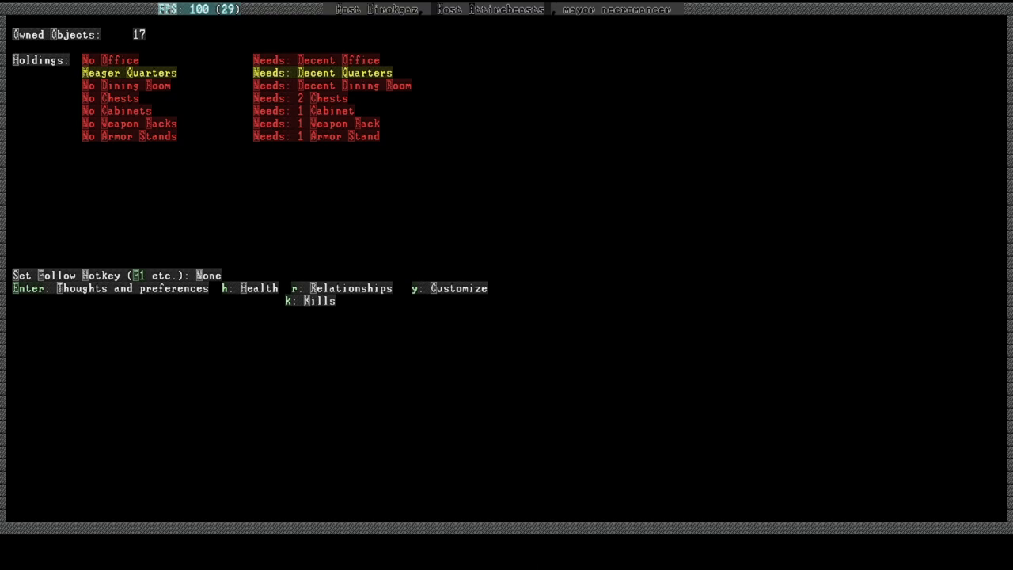
Step: Mark a wide L-shaped band along the storage hall's south and east sides for digging
key(Escape)
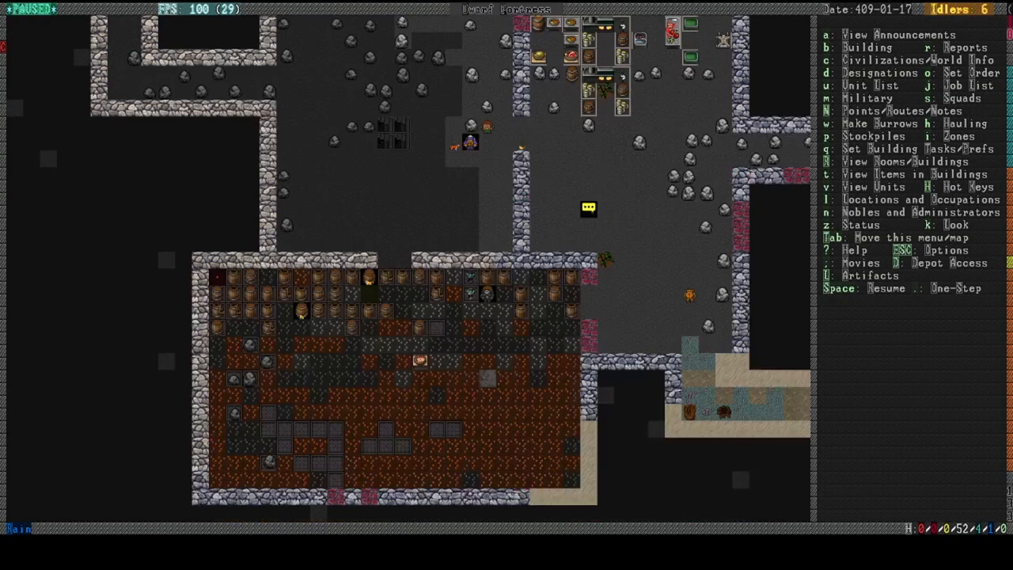
scroll(down, 3)
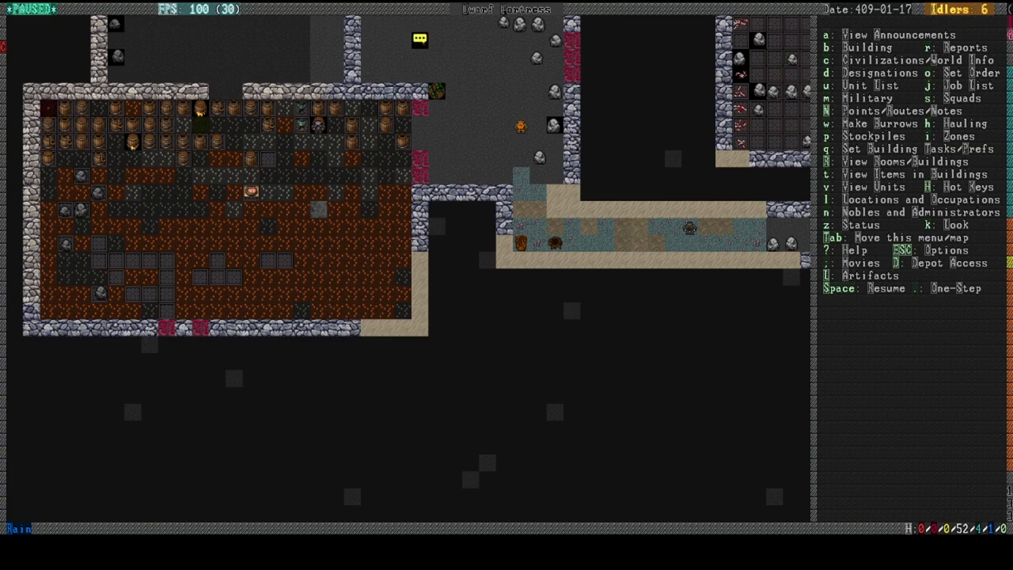
key(d)
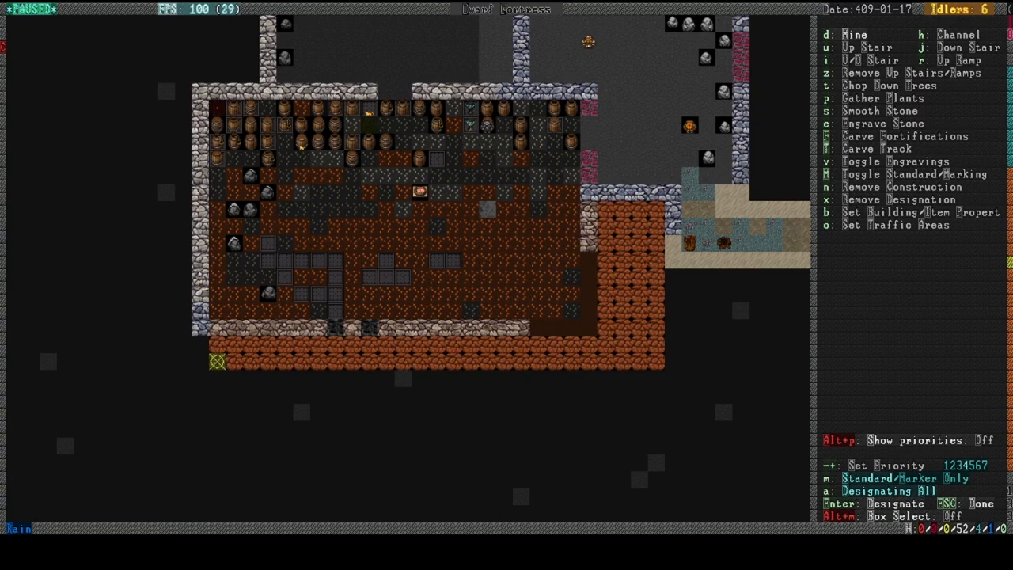
Step: Confirm the dig designation and view the wood furnace's ash and charcoal job options
key(Escape)
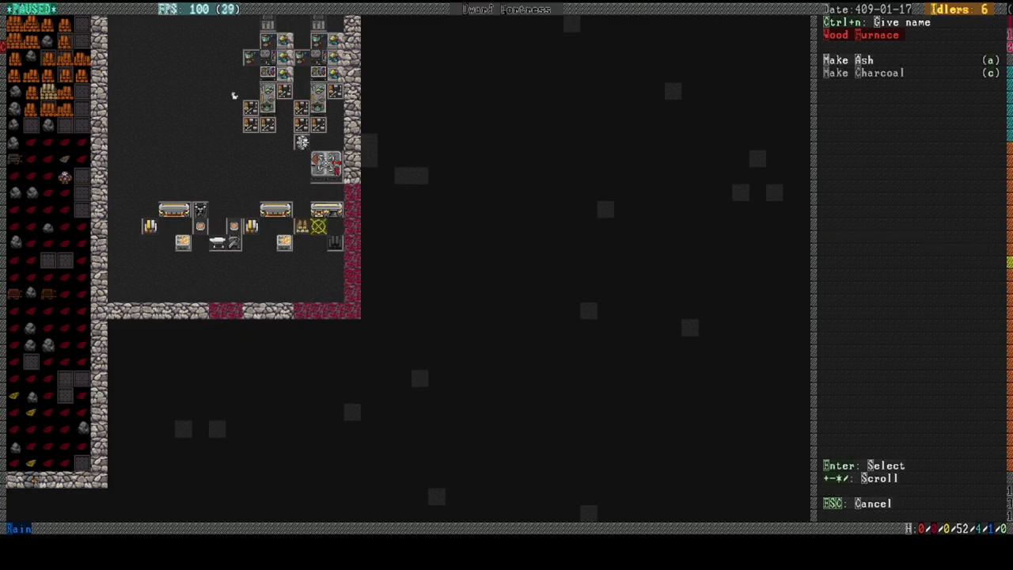
Step: Close the furnace job list and start positioning a wall in the room below the corridor
key(Escape)
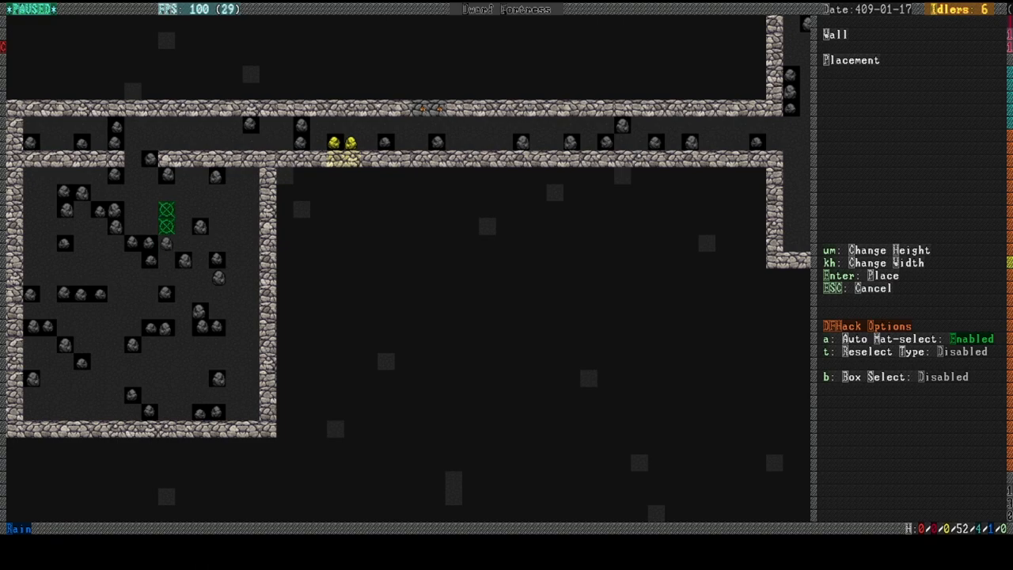
Step: Plan vertical cell walls and a five-tile horizontal basalt wall partitioning the room
key(Enter)
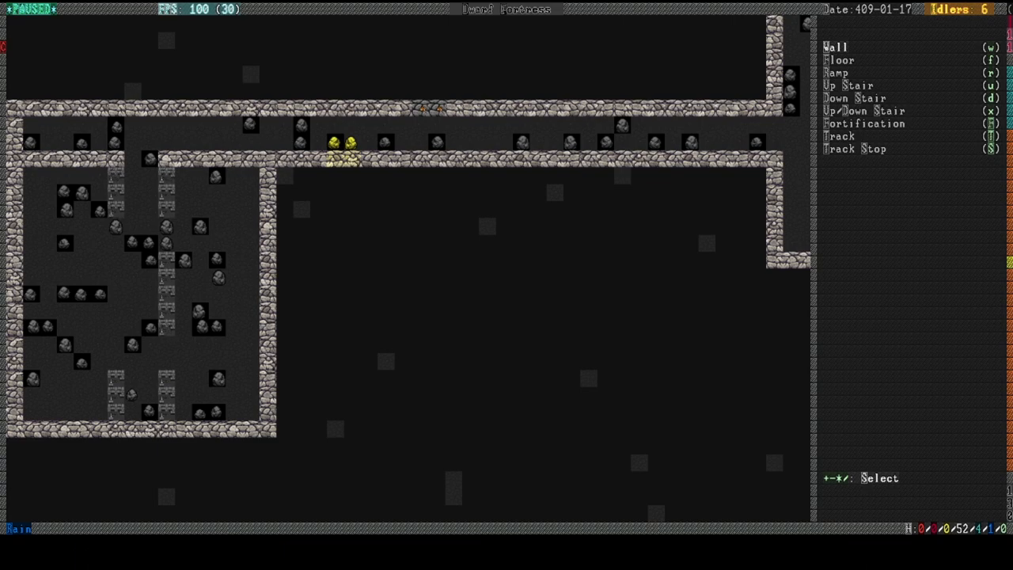
click(835, 43)
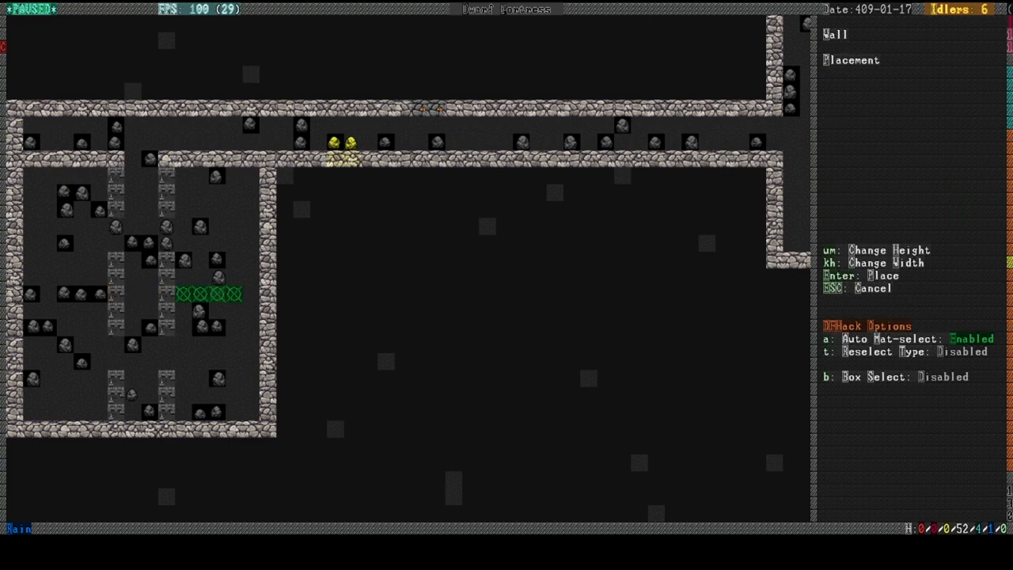
key(Enter)
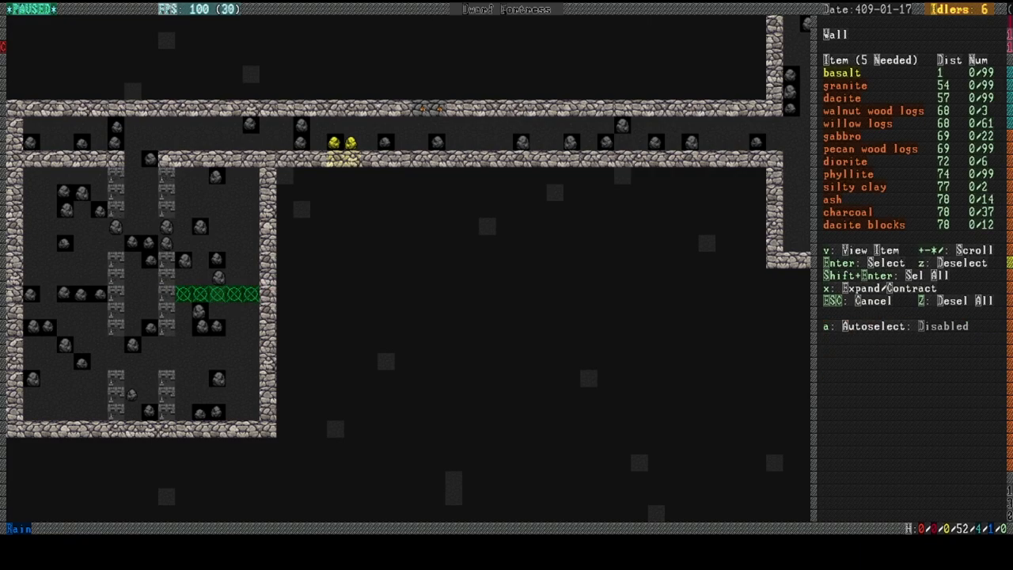
key(Enter)
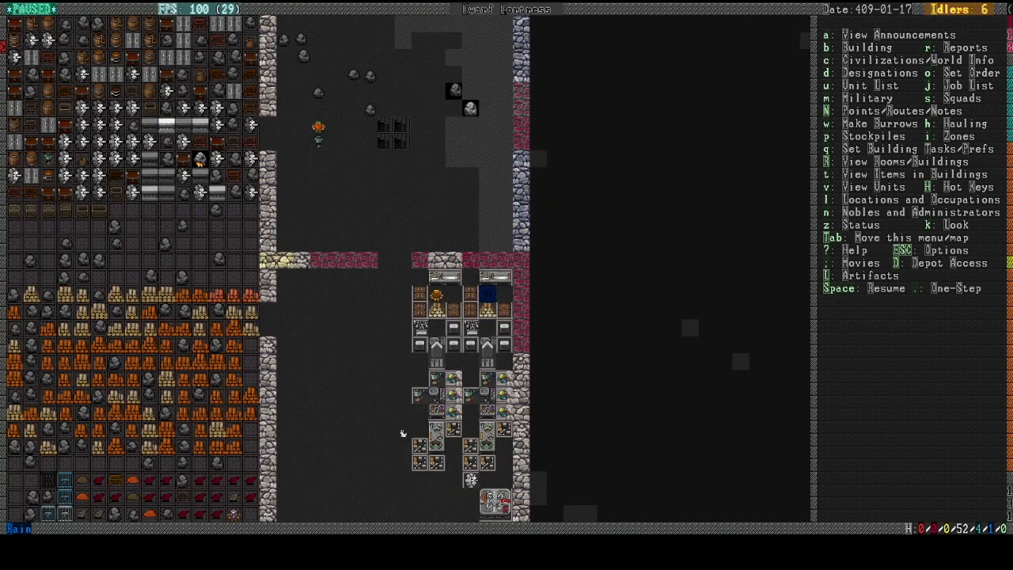
Step: Bring up the fortress options menu with return, save, key bindings and abandon choices
click(488, 304)
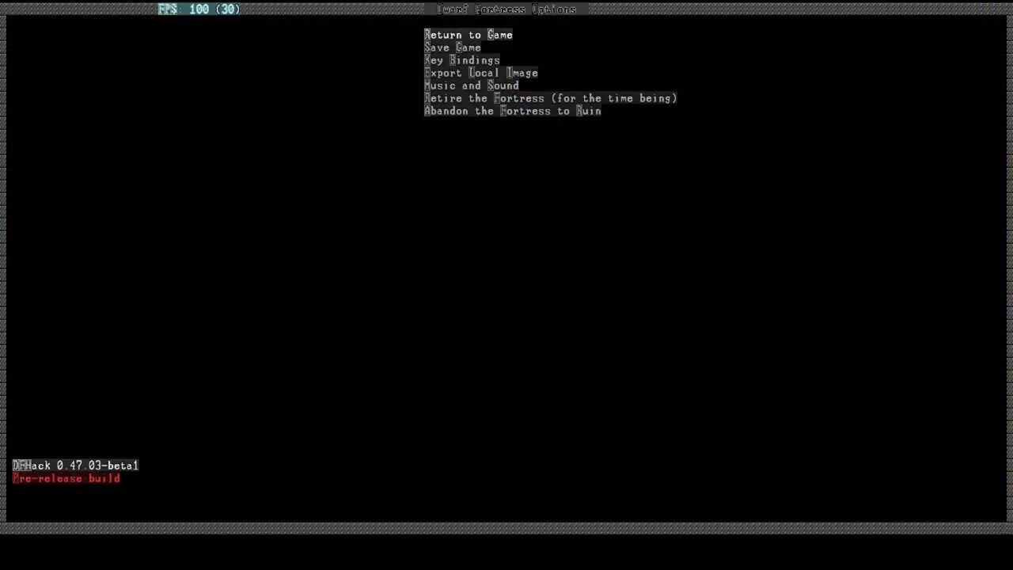
click(467, 35)
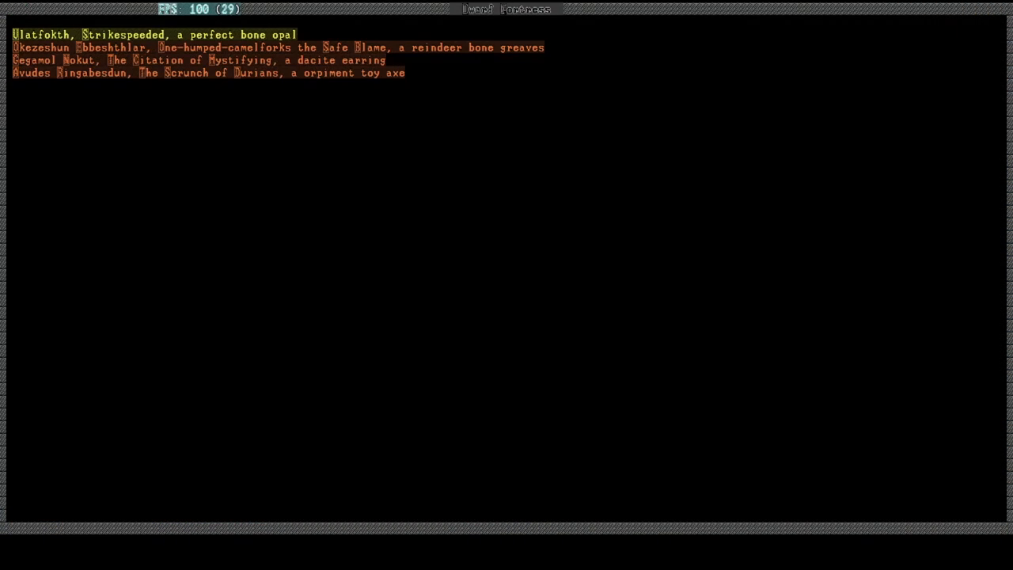
Step: Close the artifacts list and show the stonecrafter's family relationships
key(Down)
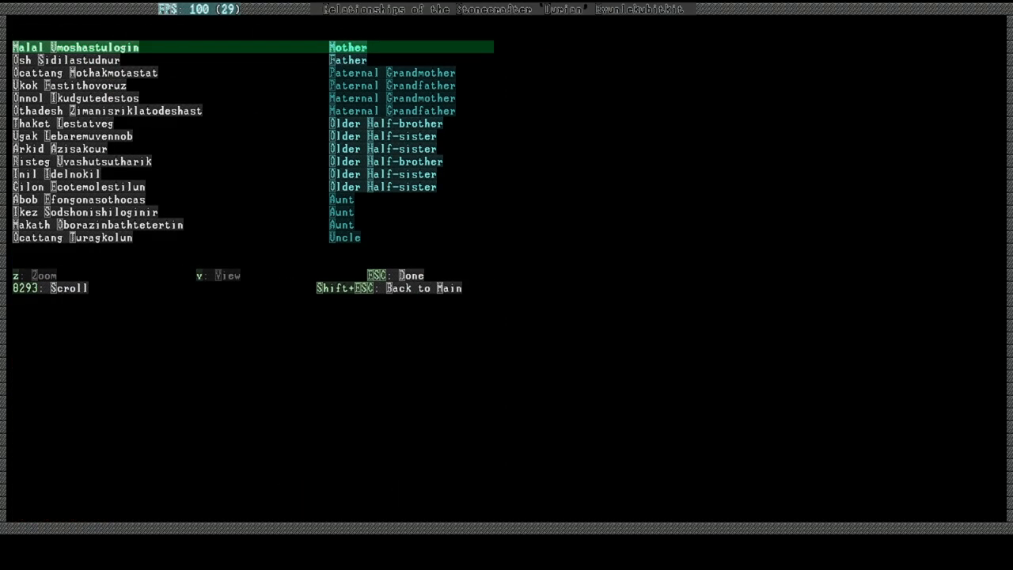
Step: Browse the stonecrafter's relatives list and return to the fortress map unpaused
key(Down)
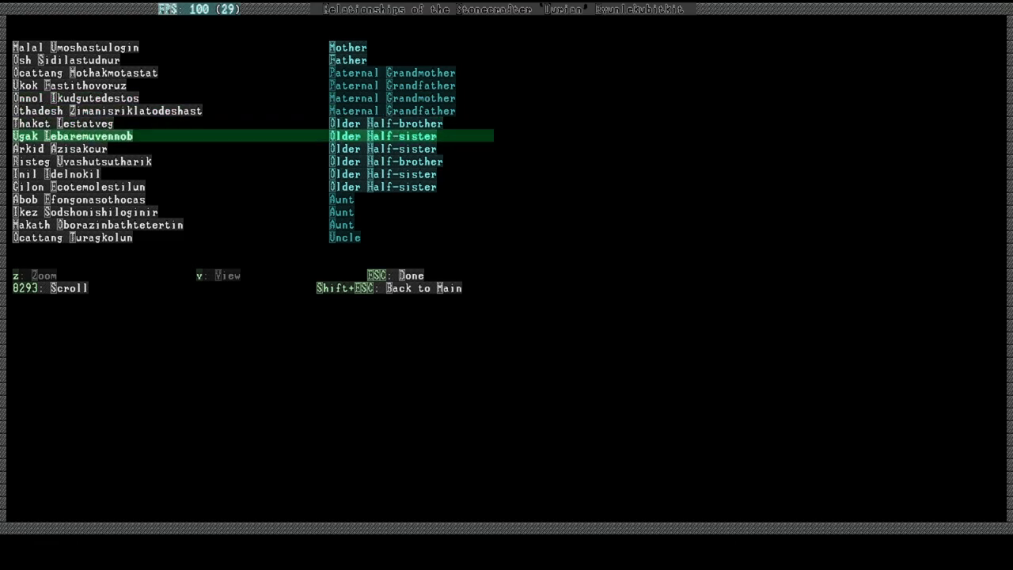
scroll(down, 3)
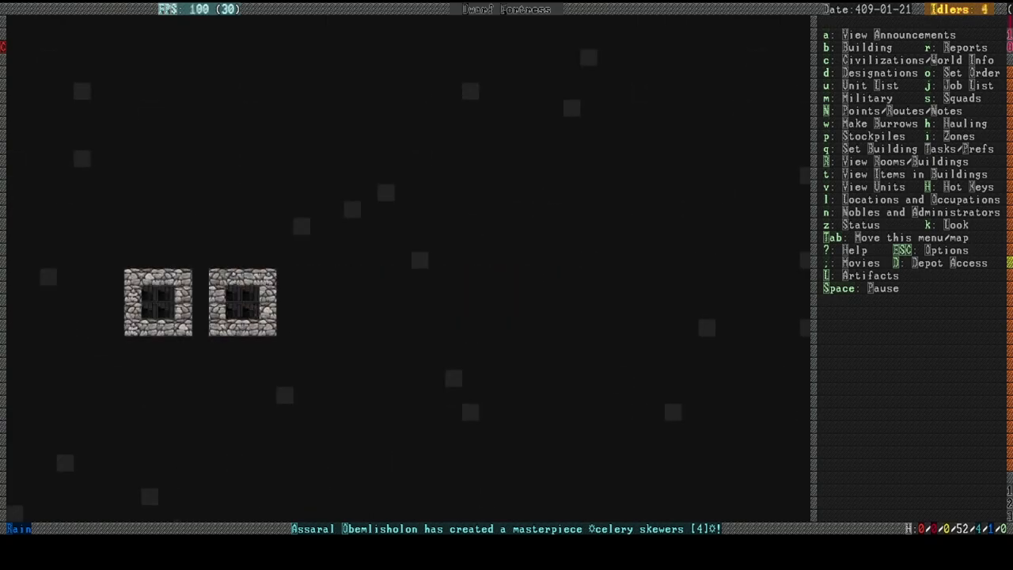
Step: Show the buildable furniture and structures list beside the walled jail room
key(d)
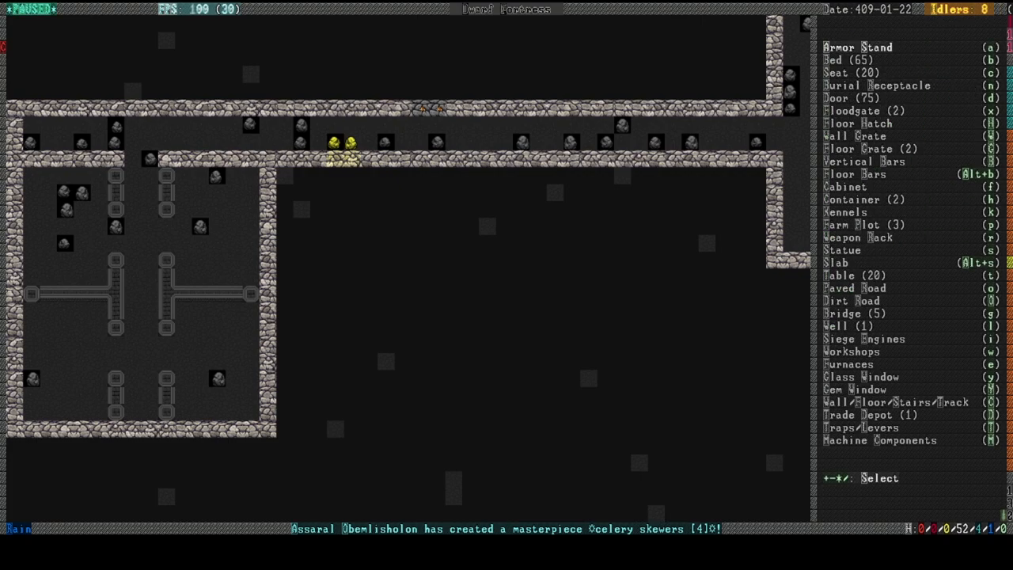
Step: Choose a Door from the Building menu to place inside the walled room
click(859, 97)
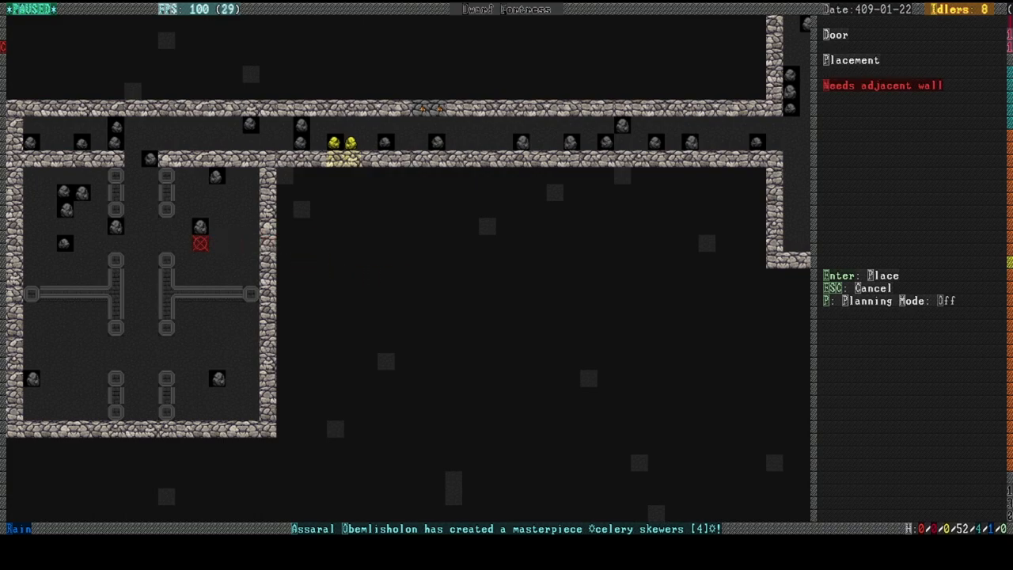
mouse_move(165, 228)
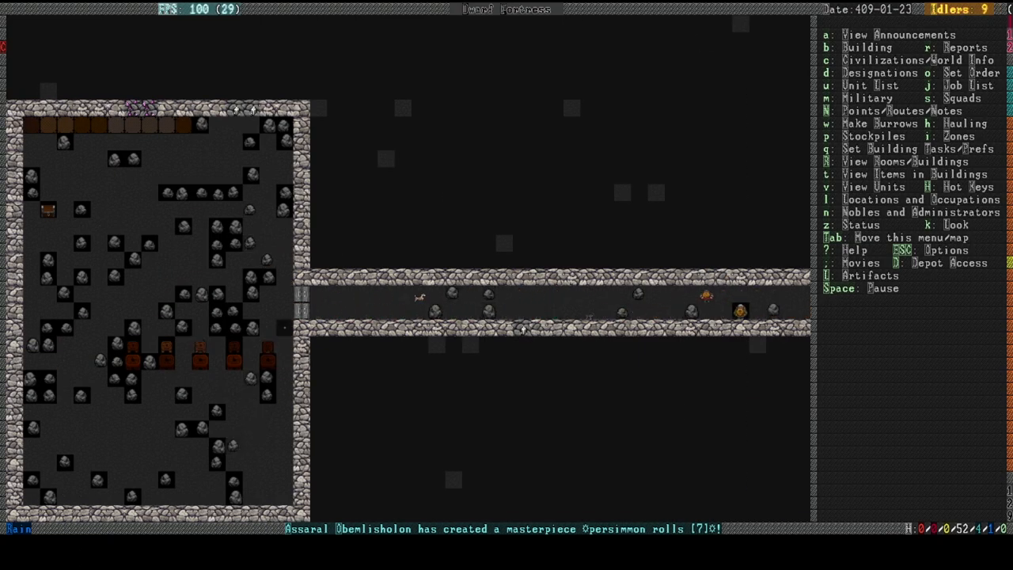
Step: Scroll the map view over to the workshop area beside the stockpile room
key(l)
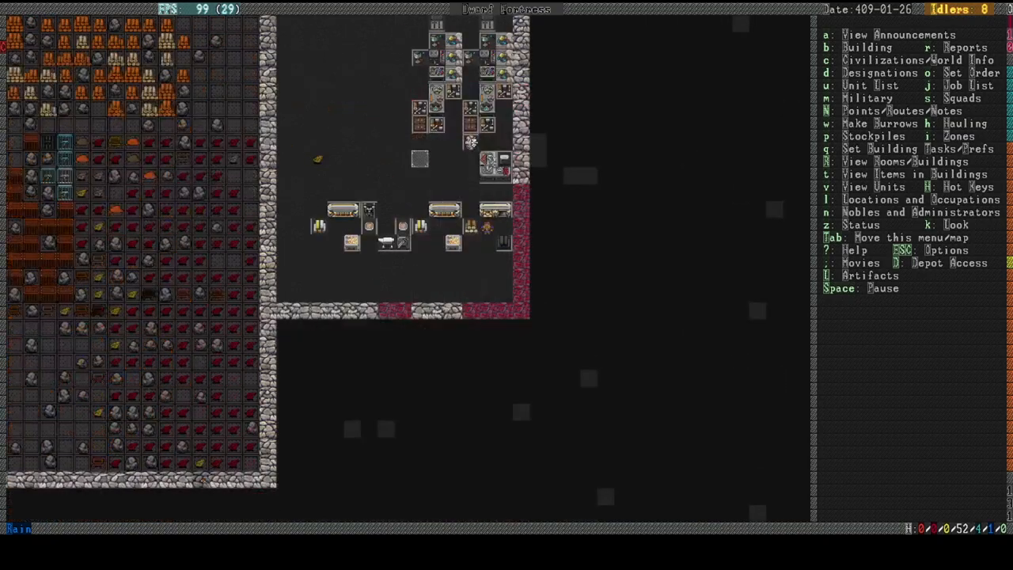
Step: Queue a gold crafts job at the metalsmith's forge
click(399, 228)
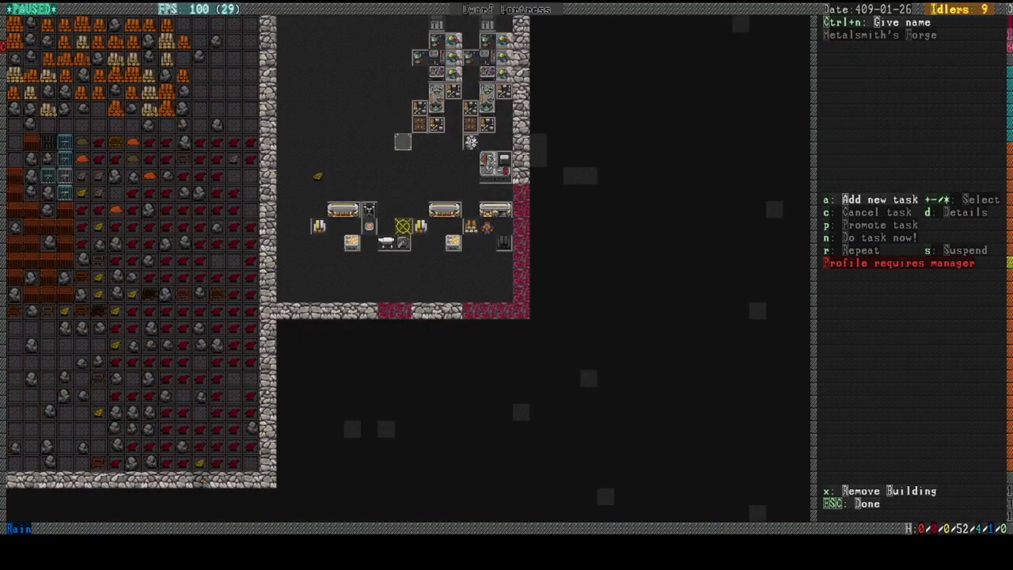
key(a)
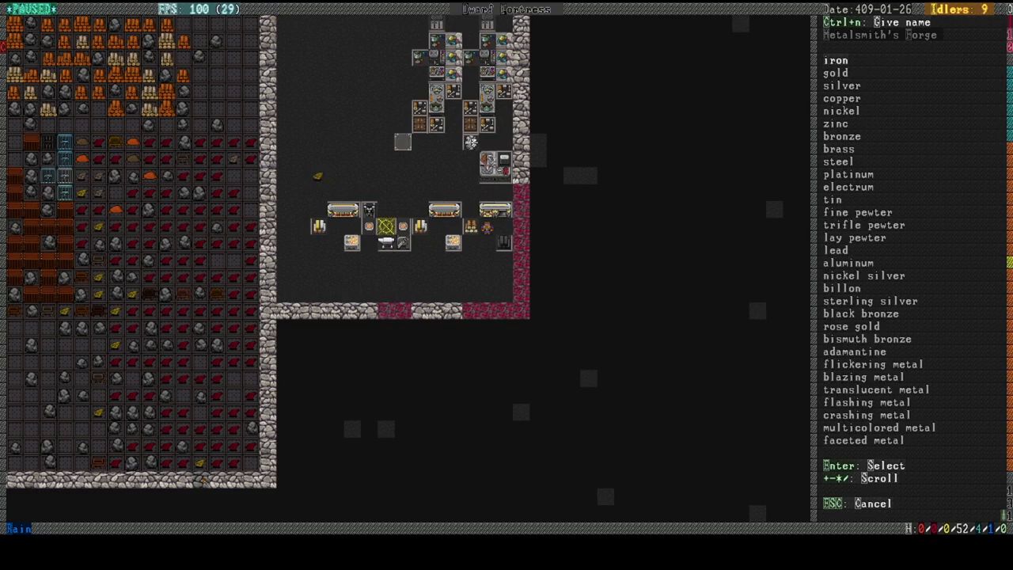
key(down)
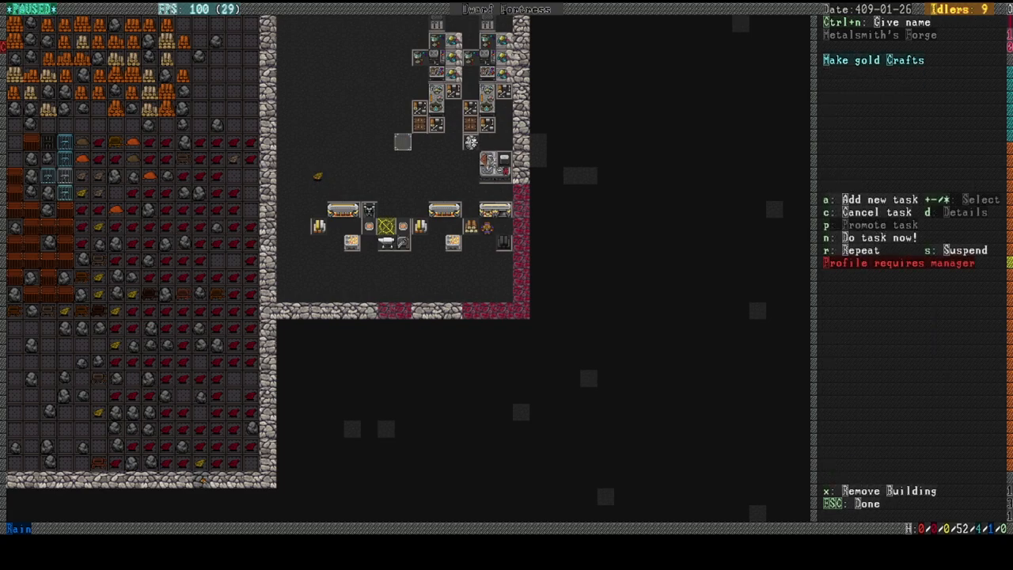
key(Escape)
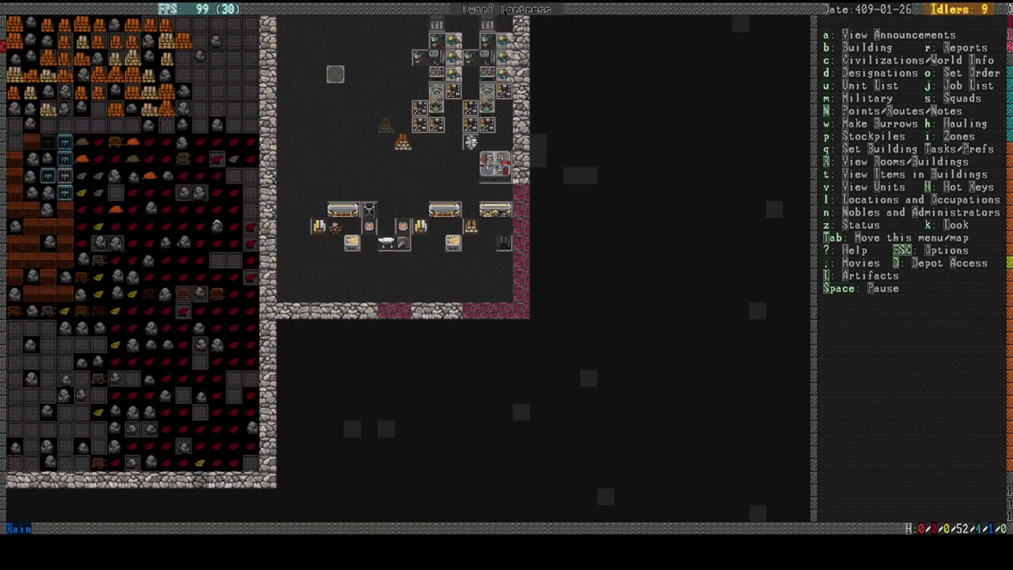
Step: Recheck the forge's job list to confirm the gold crafts job is active
click(382, 229)
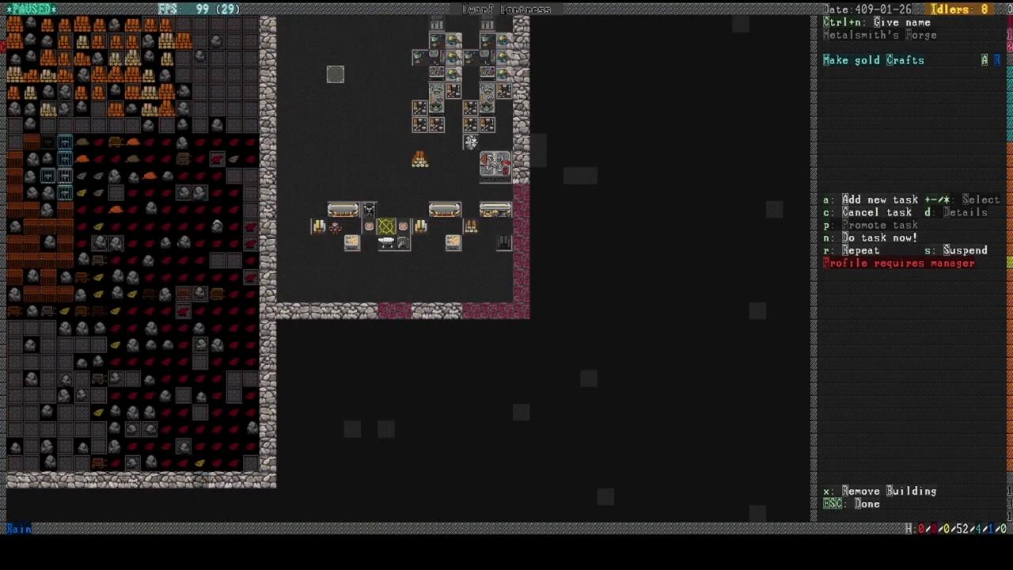
key(Escape)
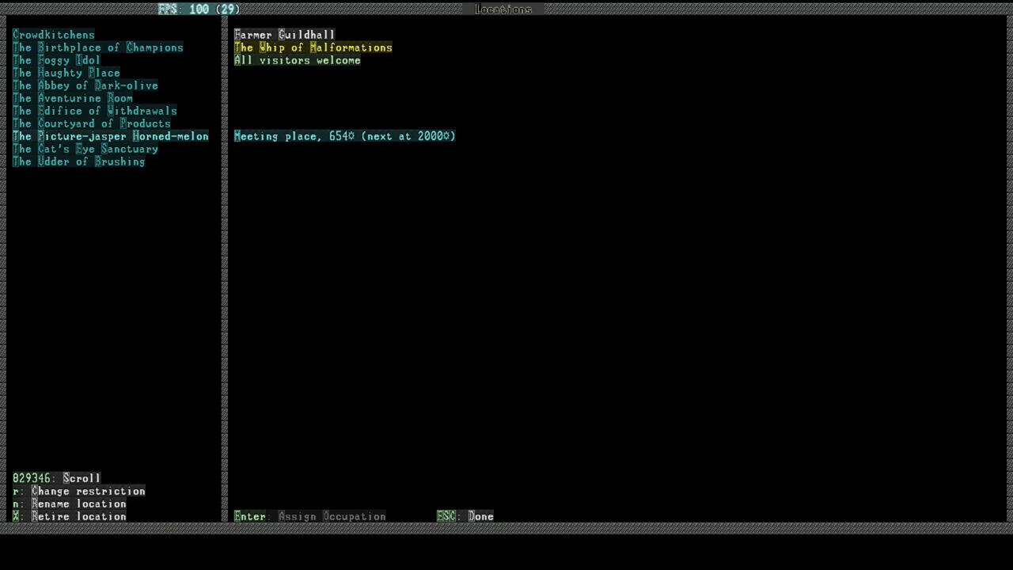
Step: Leave the locations overview and return to the fortress map
key(Escape)
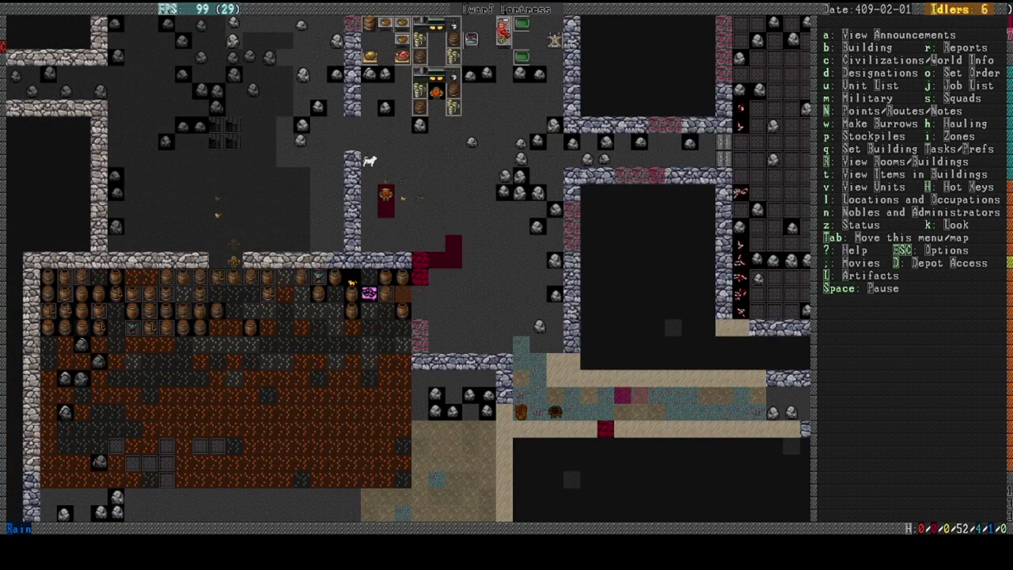
key(Space)
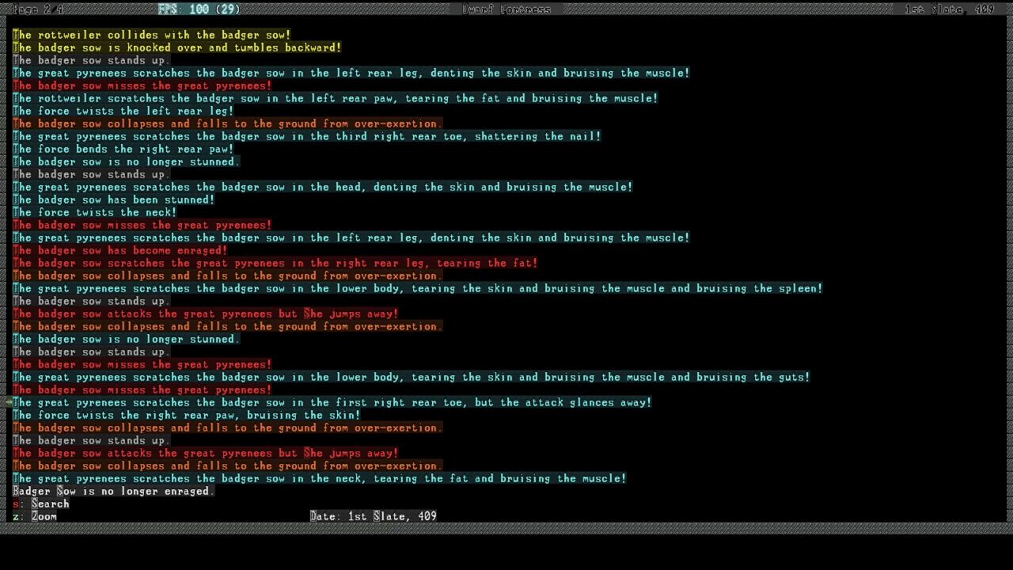
mouse_move(4, 411)
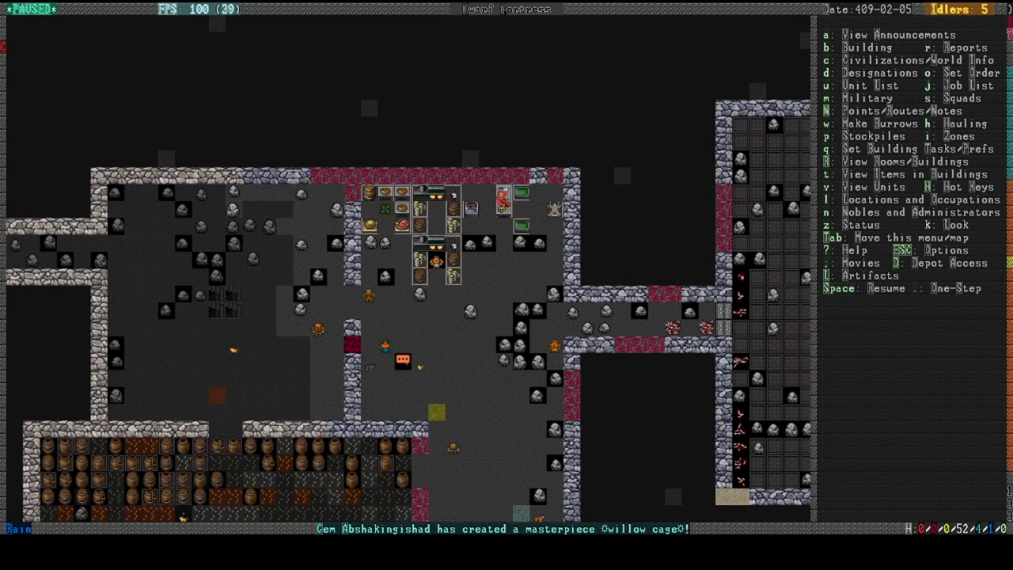
Step: Resume the fortress so the craftsdwarf finishes a pecan wood cage
key(SPACE)
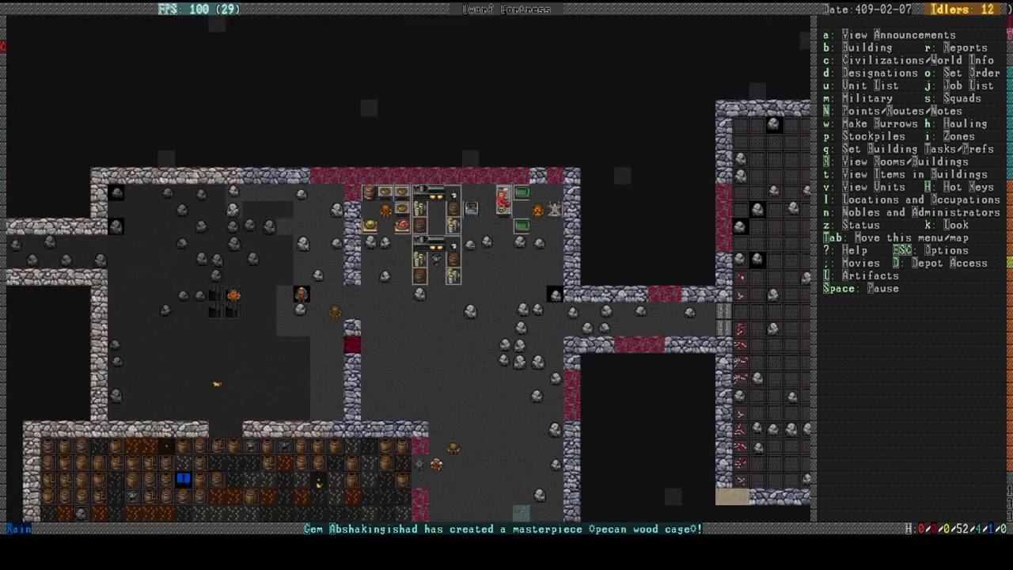
click(385, 224)
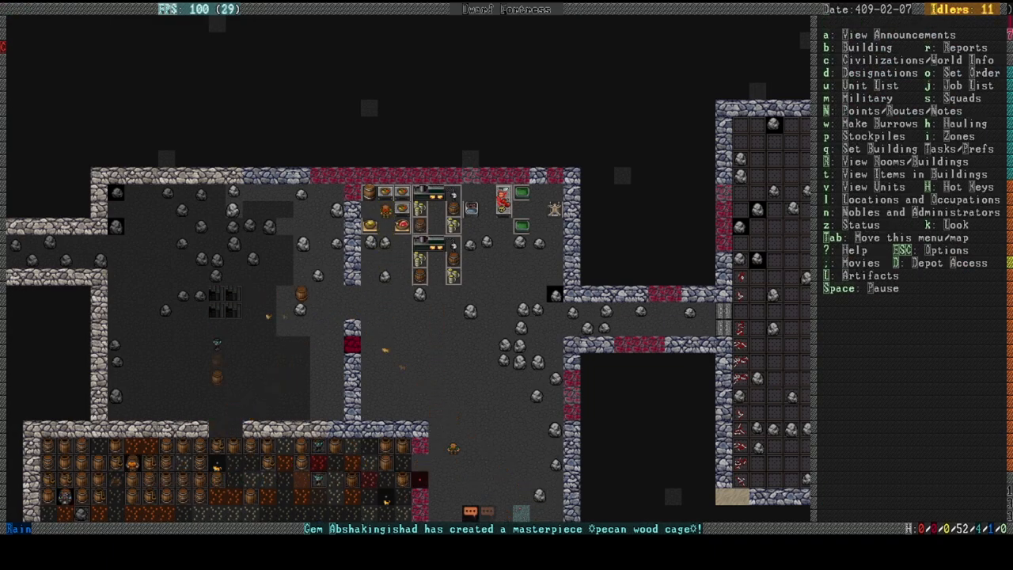
Step: Pause the game and bring up the kitchen ingredient cook/brew permissions
key(Space)
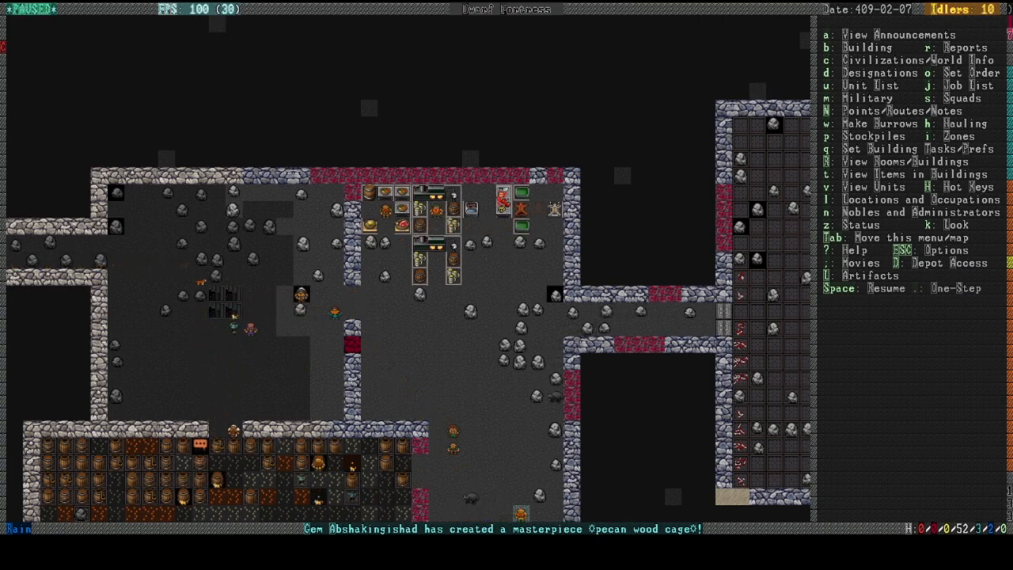
key(z)
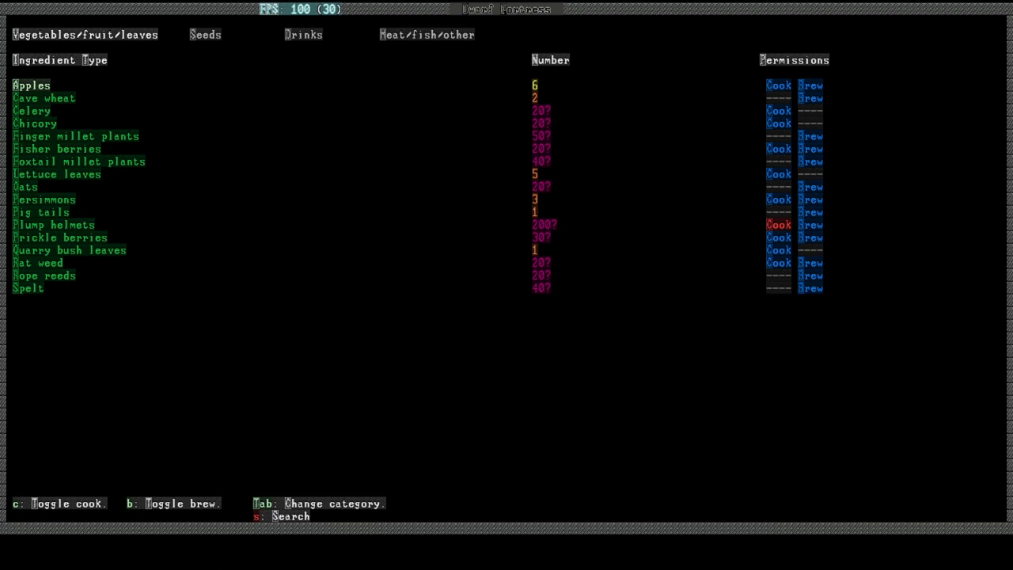
Step: Review the meat and fish ingredient category, then leave the kitchen settings
click(426, 35)
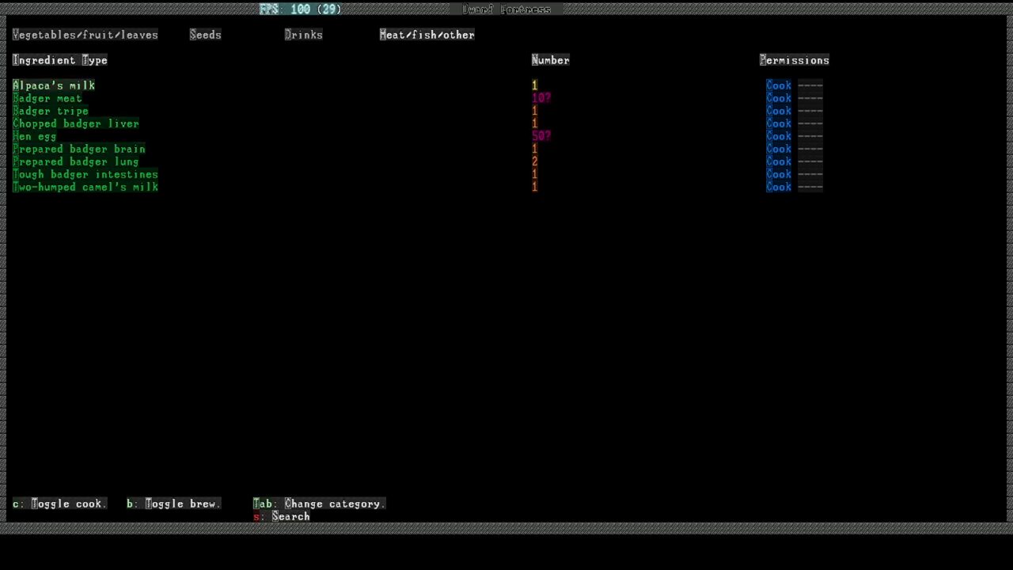
key(Escape)
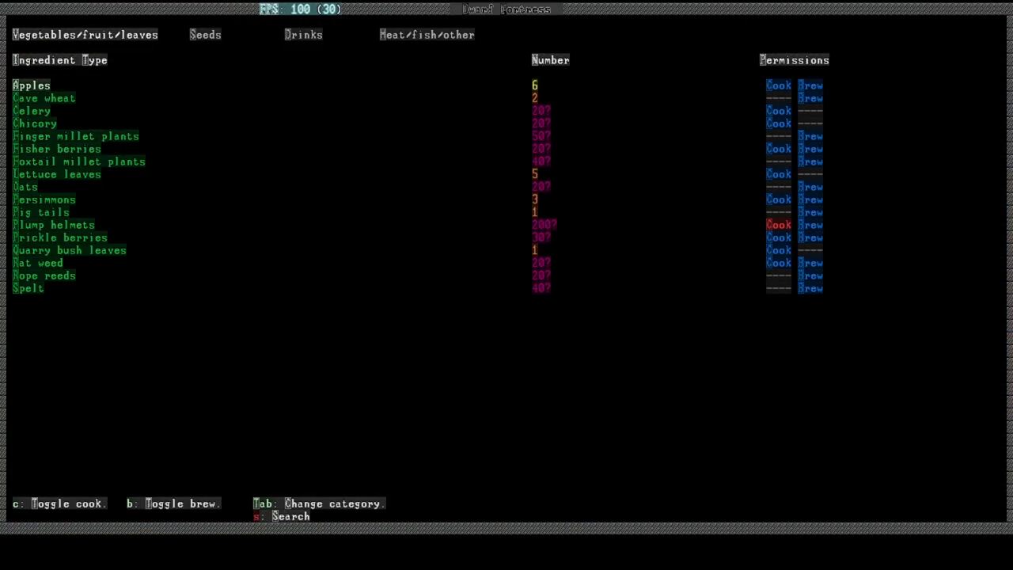
click(426, 34)
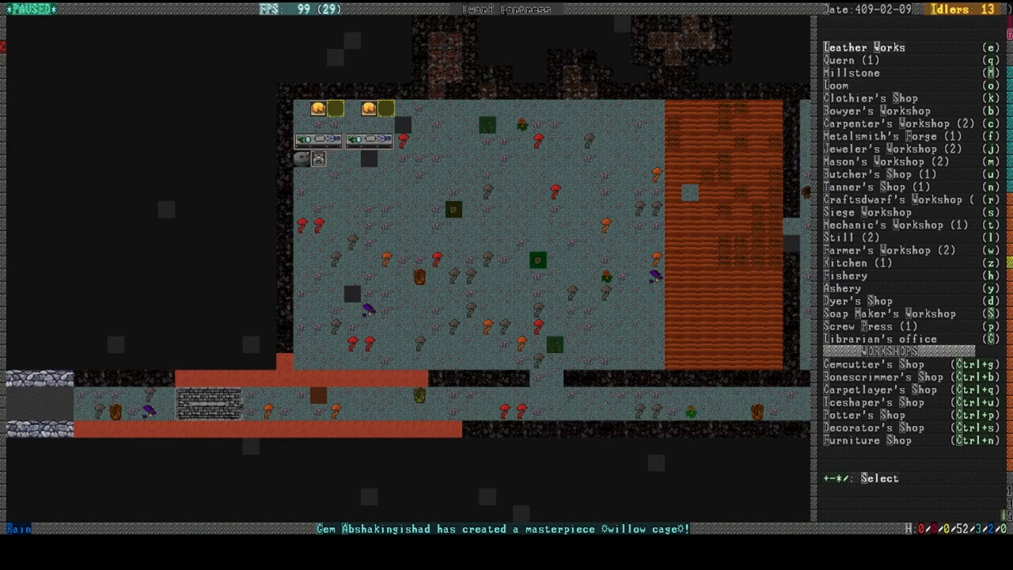
Step: Pick a workshop to construct, then bring up the combat reports
click(848, 247)
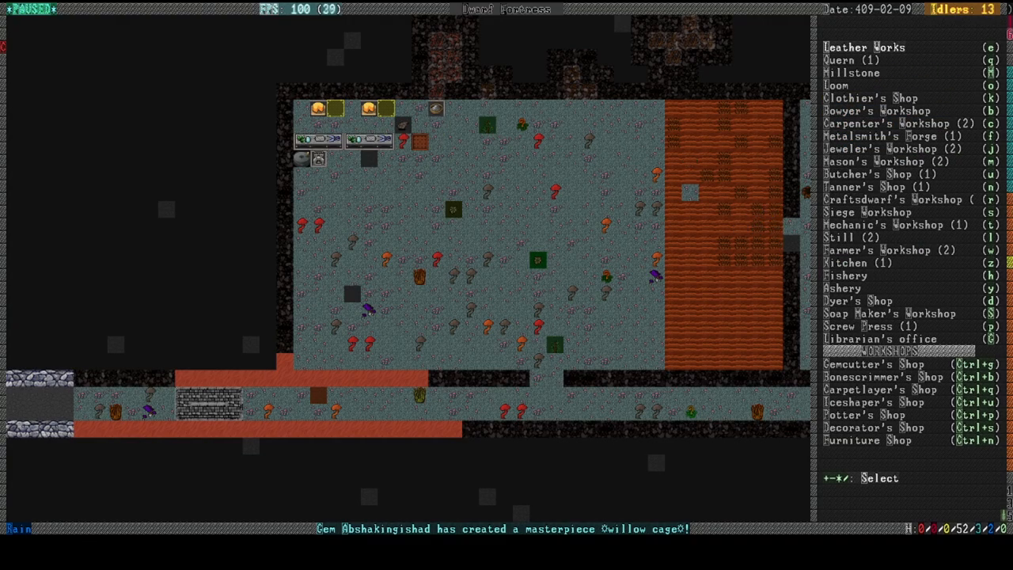
click(879, 313)
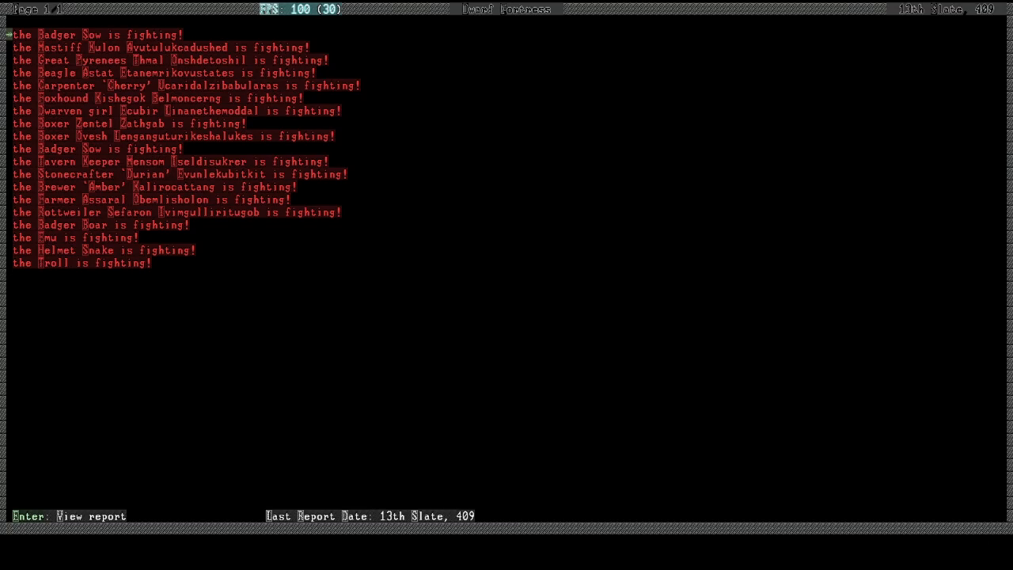
Step: Close the combat reports and return to the jail hall view
key(Enter)
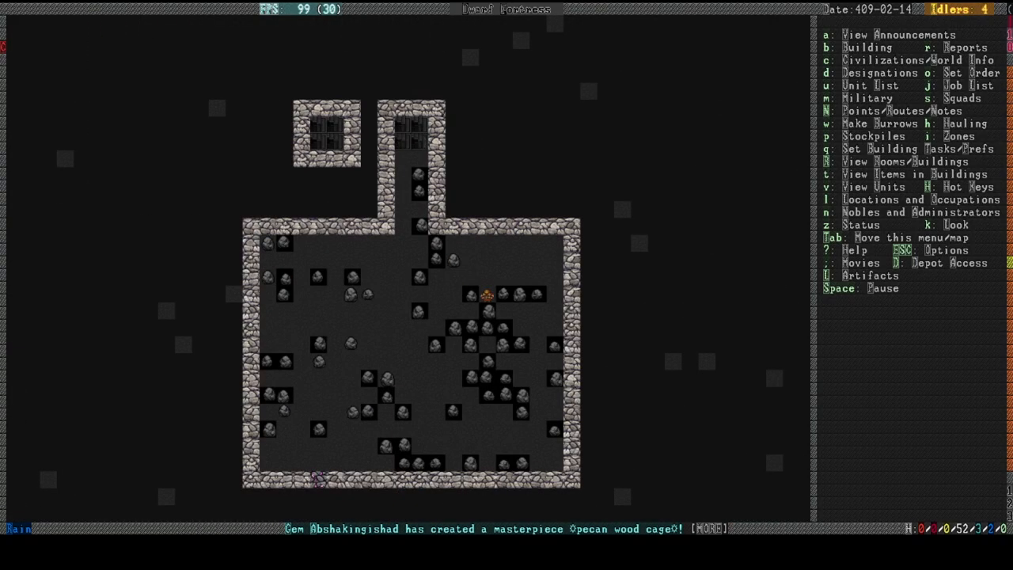
Step: Install a nickel silver cage in the jail hall beside the existing cages
key(b)
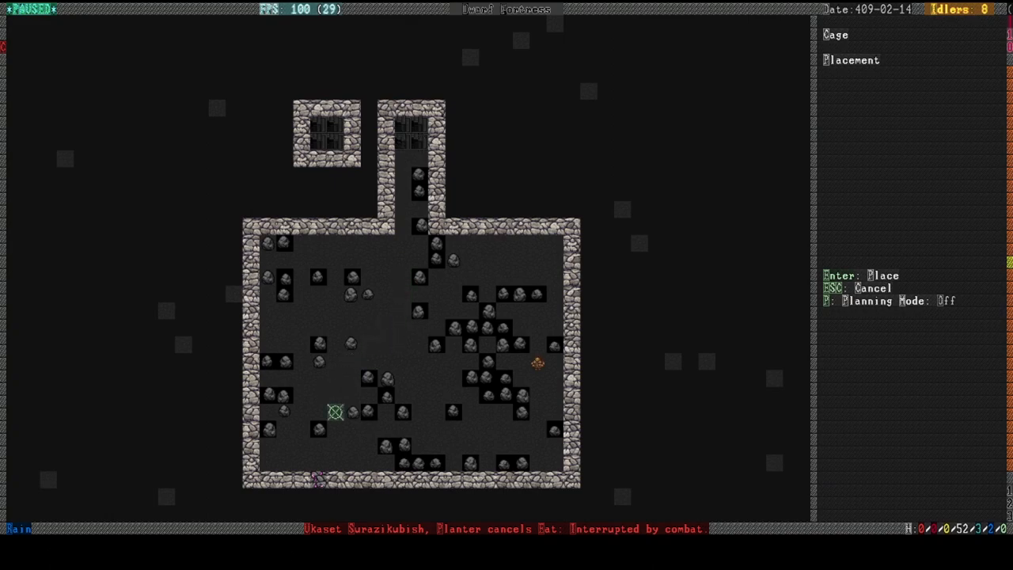
key(Enter)
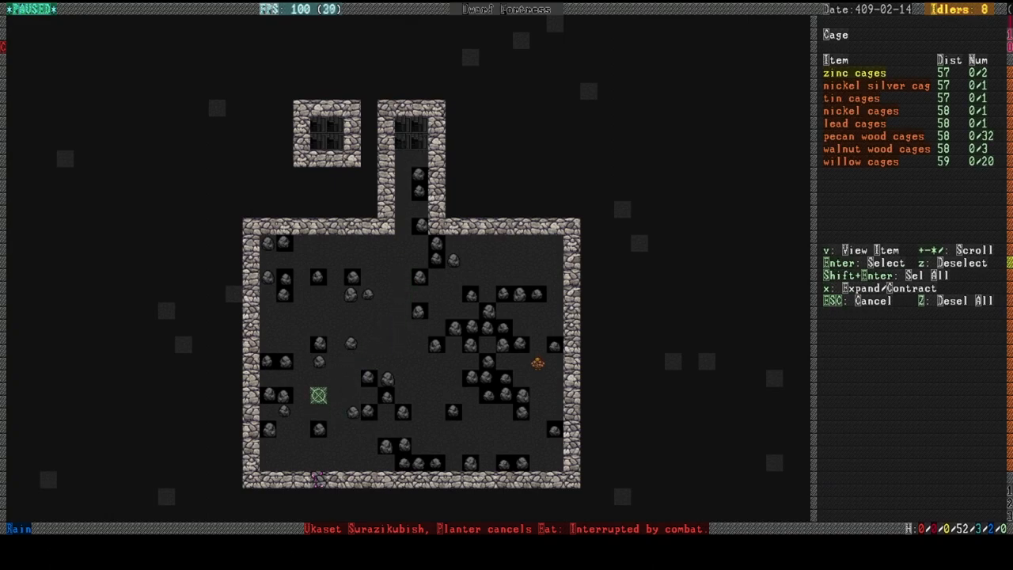
key(Enter)
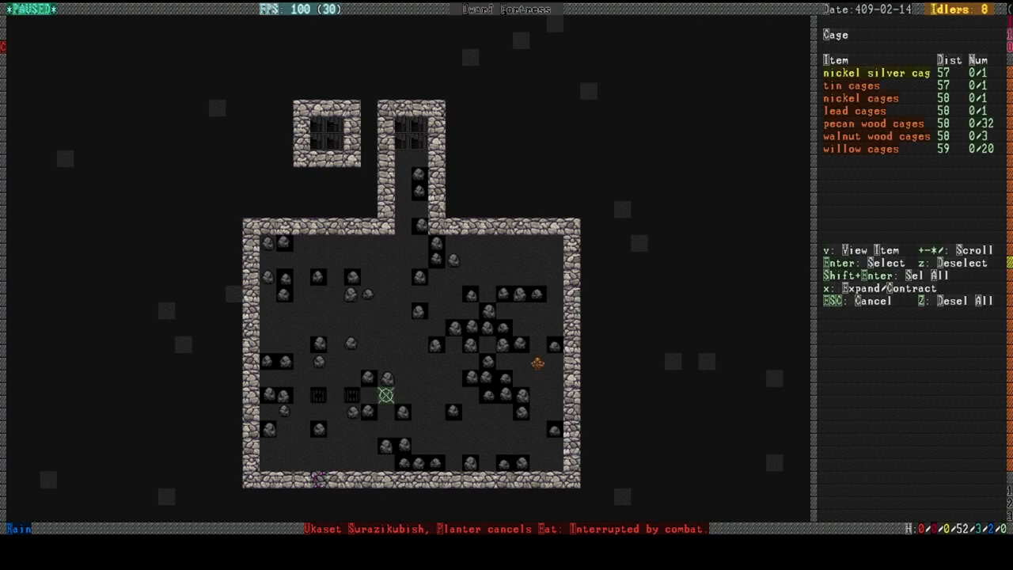
key(Enter)
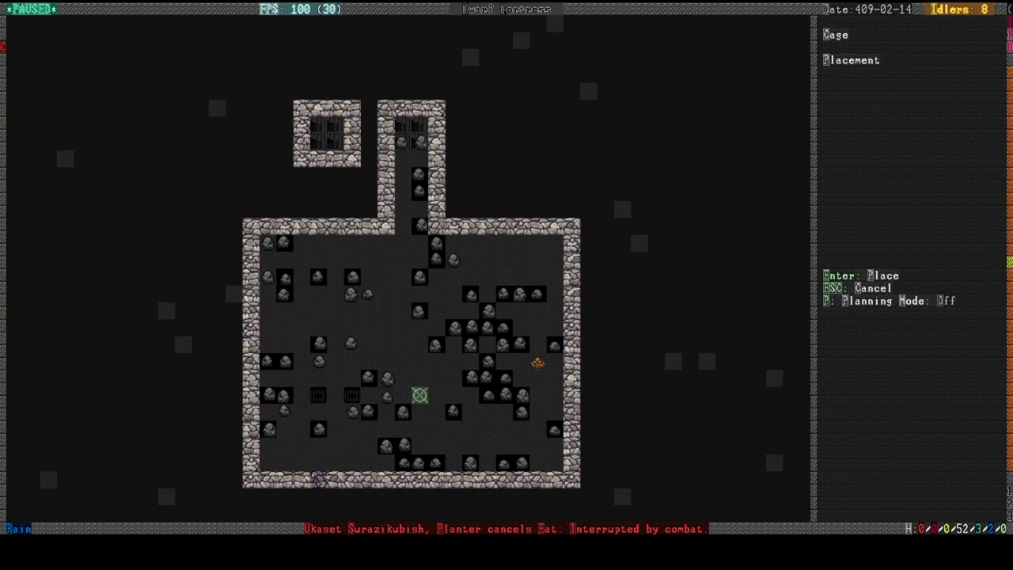
key(Right)
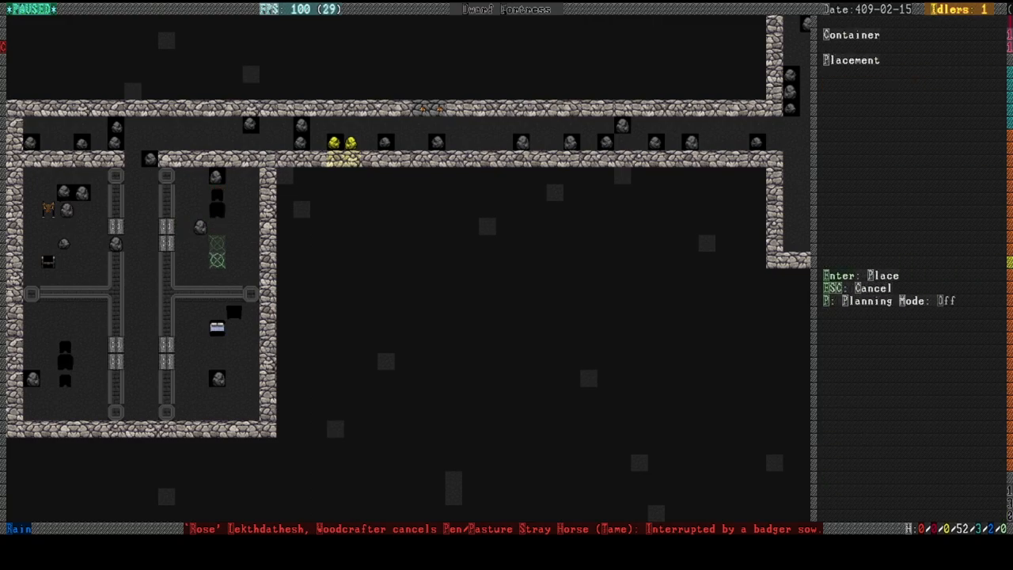
Step: Place the chest in the right-hand room and return to the main view
key(Escape)
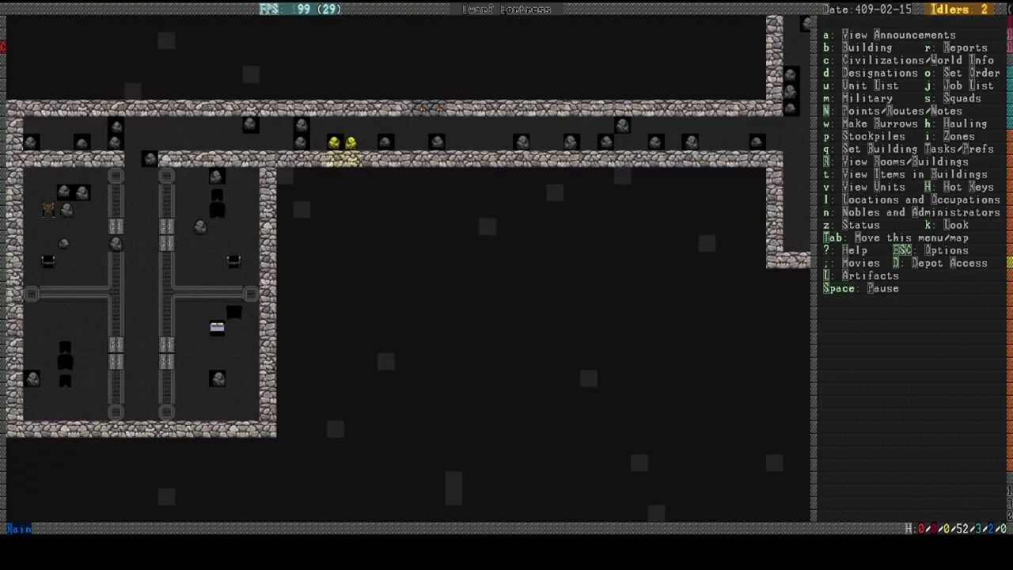
Step: Pause the game and begin marking the area below the two rooms for stone smoothing
key(space)
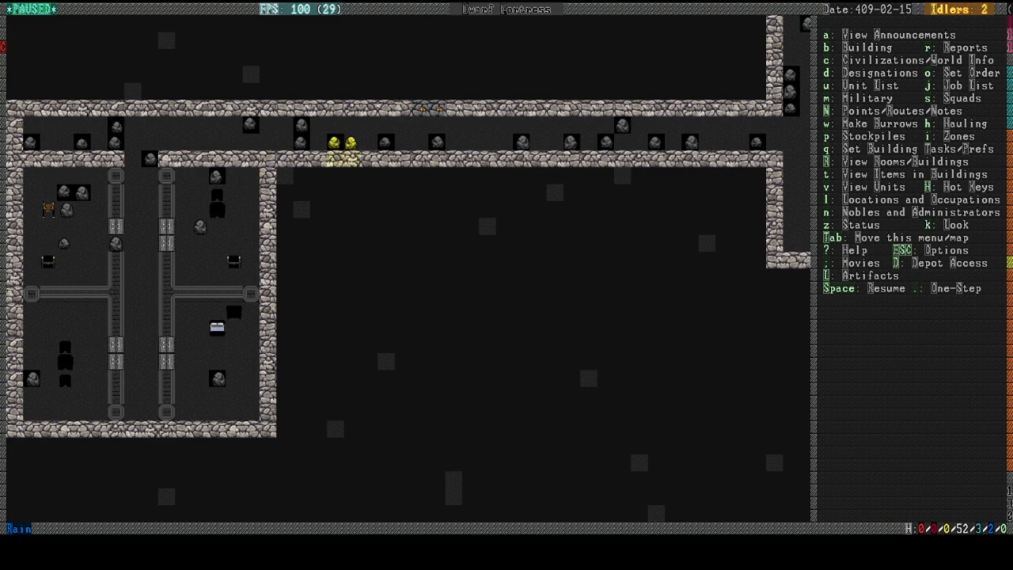
key(d)
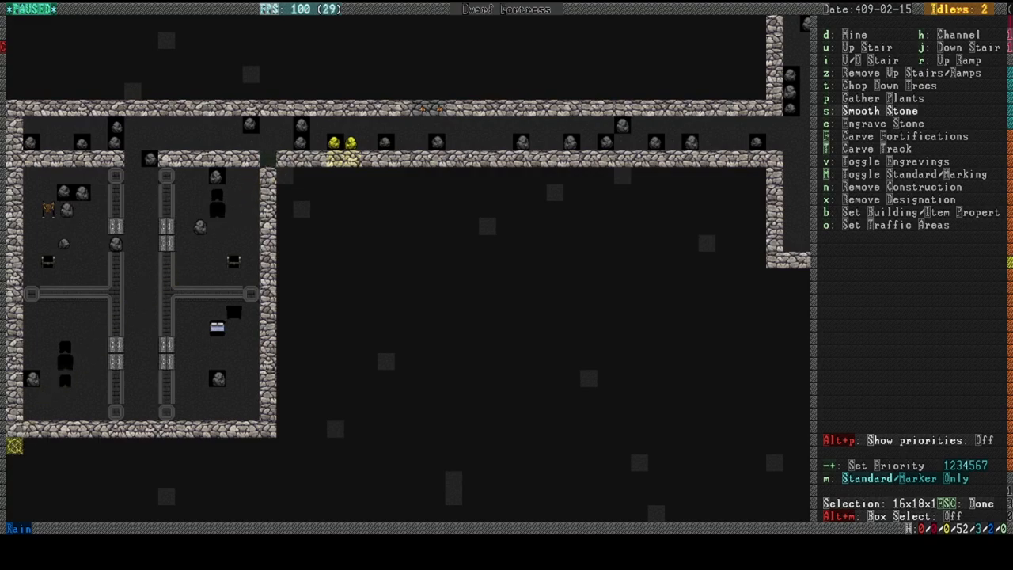
key(Escape)
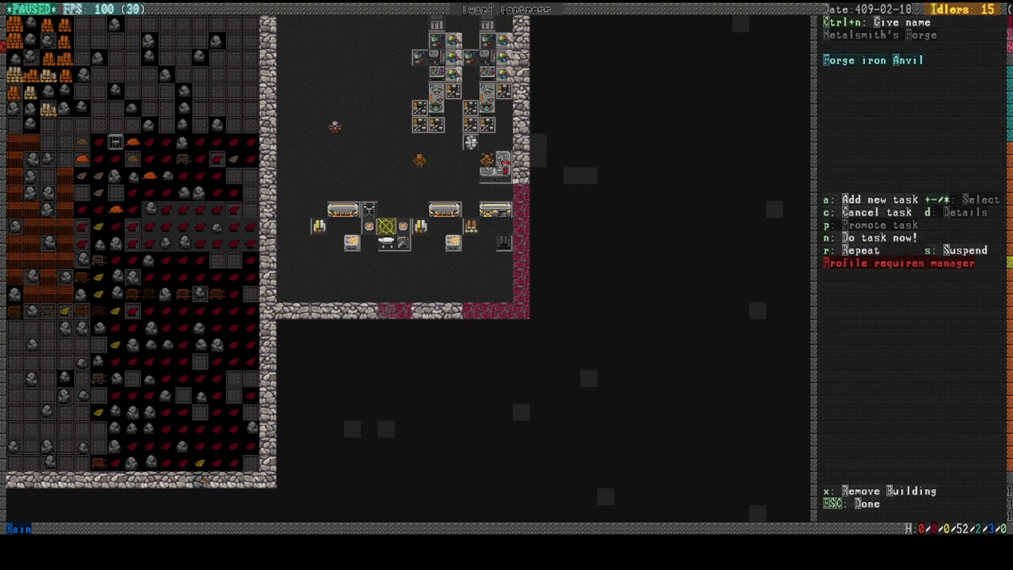
Step: Queue a Make gold Crafts job at the metalsmith's forge
key(a)
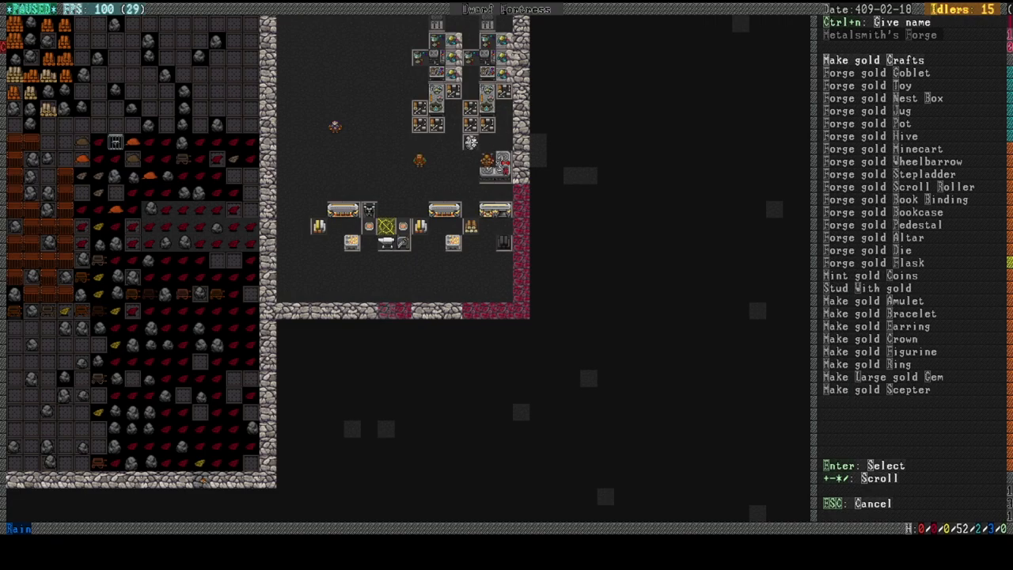
click(871, 60)
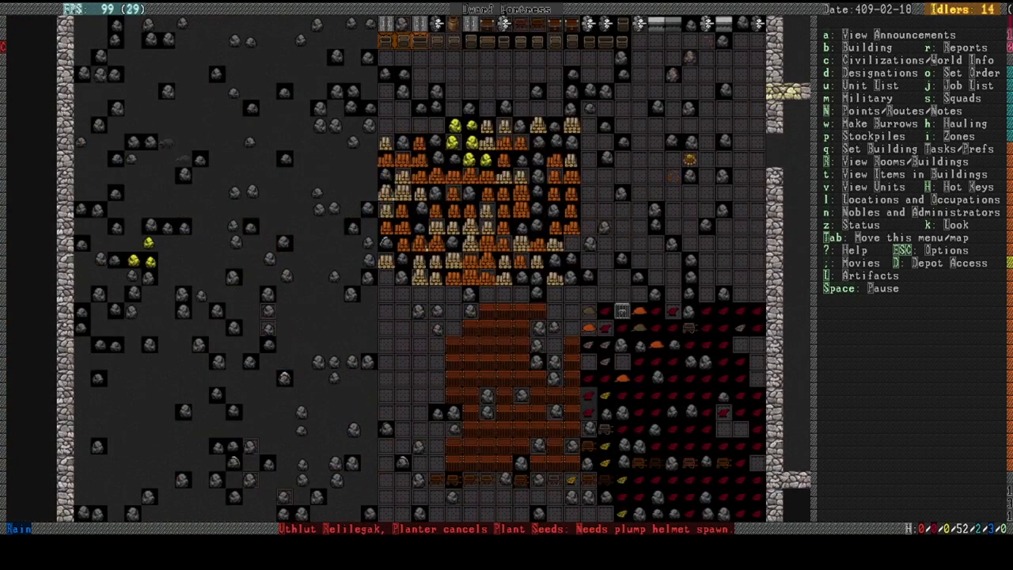
Step: Shift the view to an unexcavated level and read the migrant arrival announcement
key(Space)
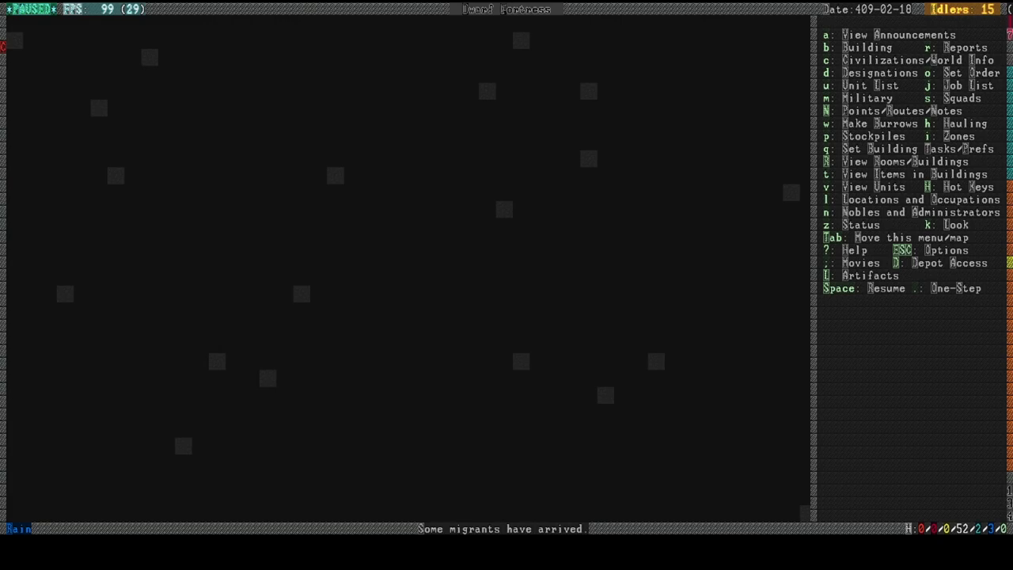
key(SPACE)
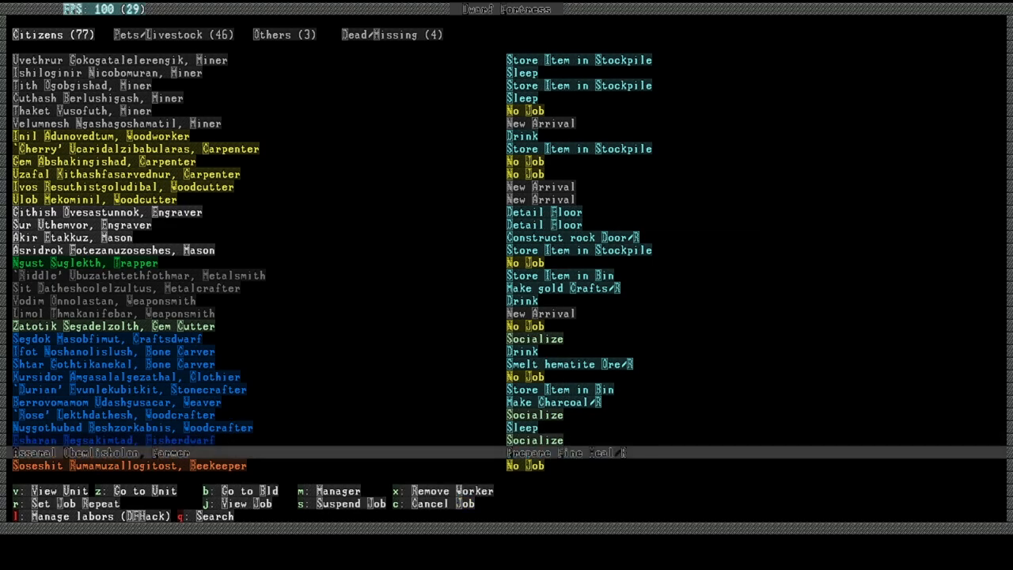
Step: Scroll through the Citizens roster of 77 dwarves including the new arrivals
scroll(down, 3)
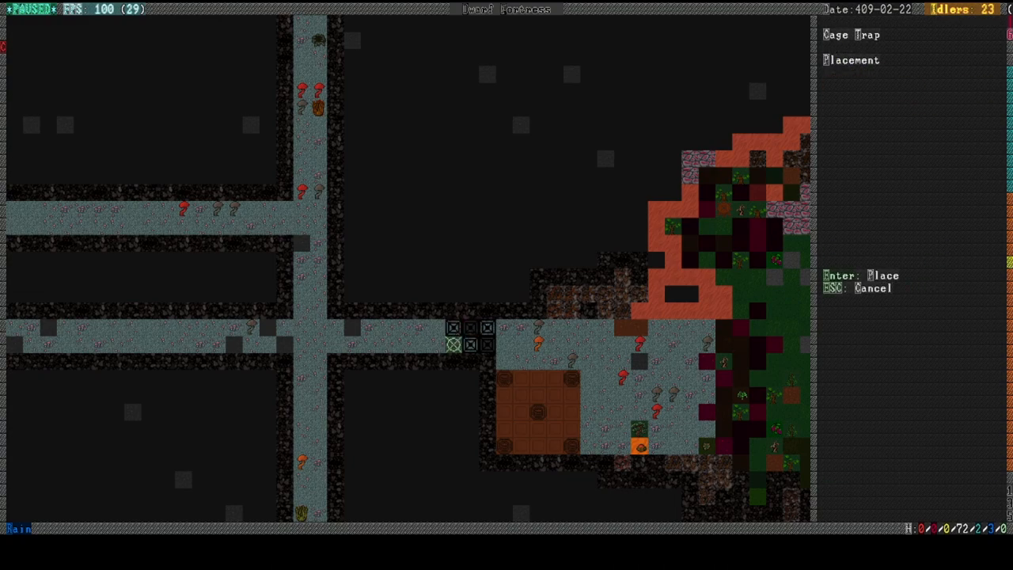
Step: Lay a row of cage traps along the outer hallway, each built from basalt mechanisms
key(Escape)
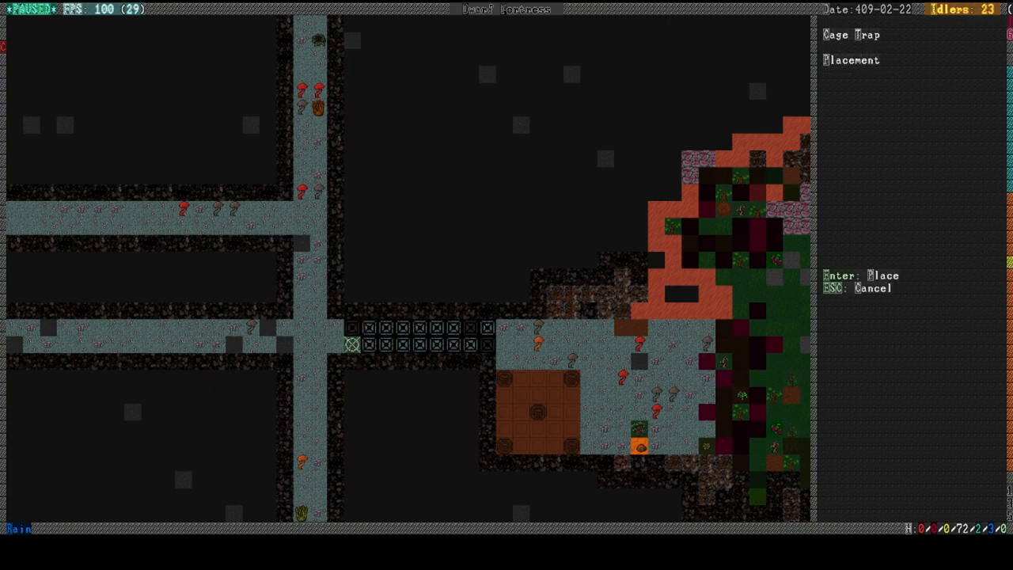
key(Enter)
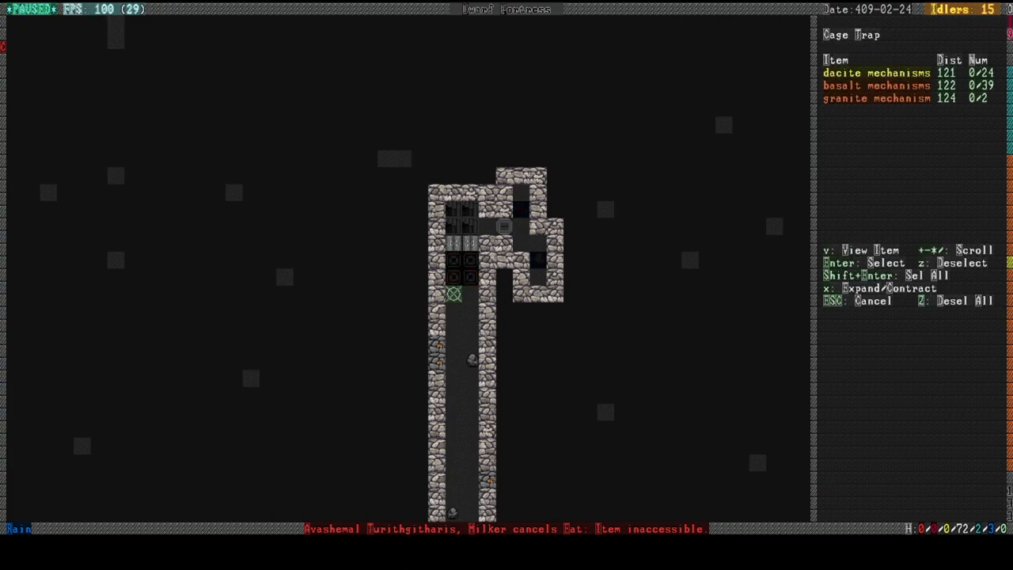
key(Enter)
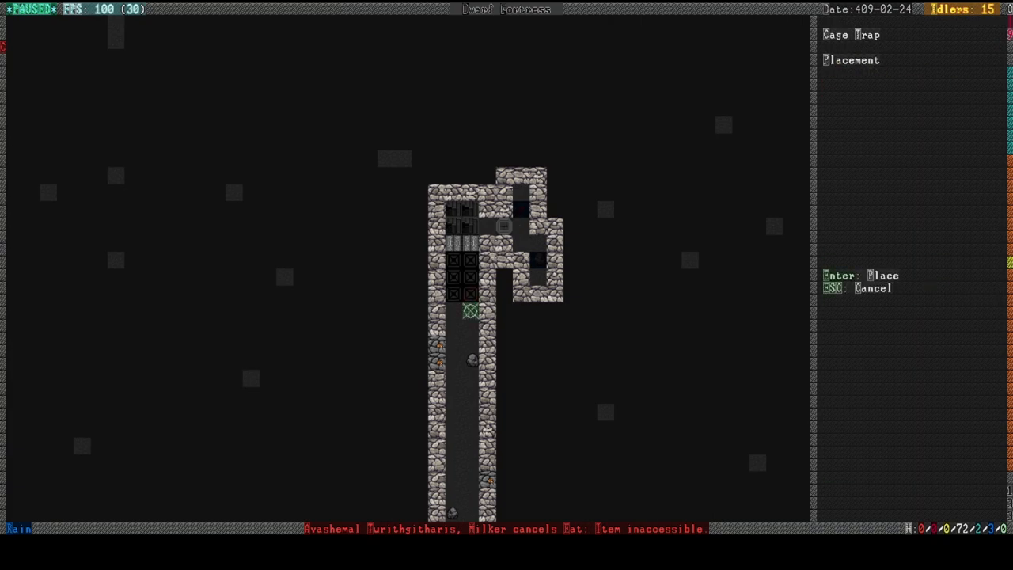
key(Enter)
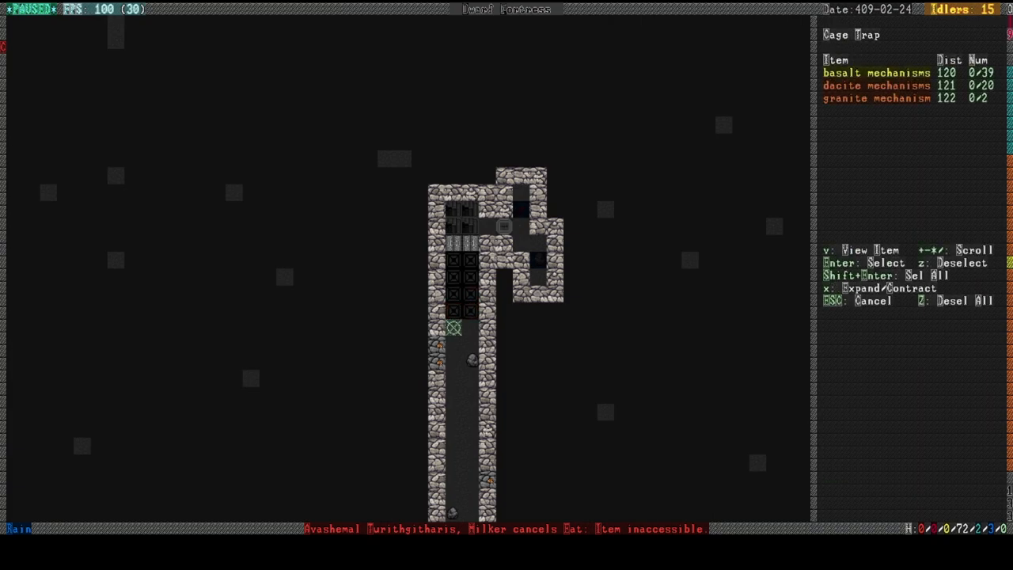
key(Enter)
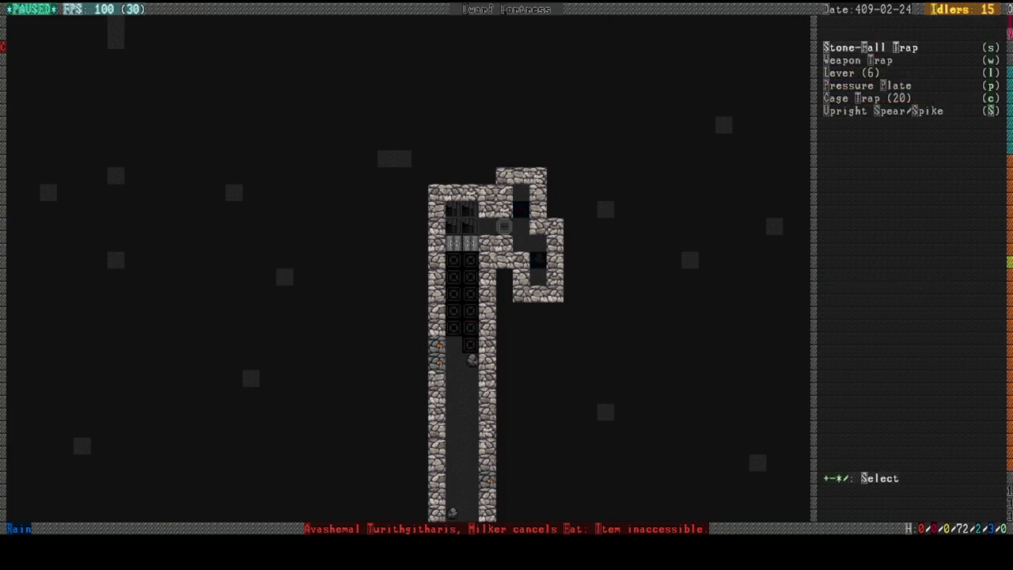
click(872, 97)
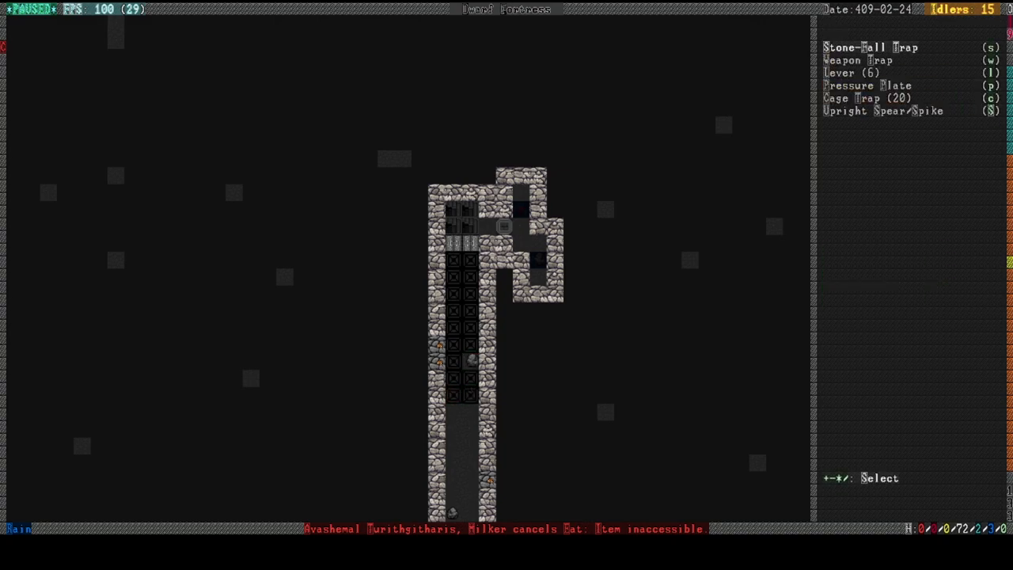
Step: In Manage Labors, scroll to the peasants and assign one the Mechanic labor
click(874, 97)
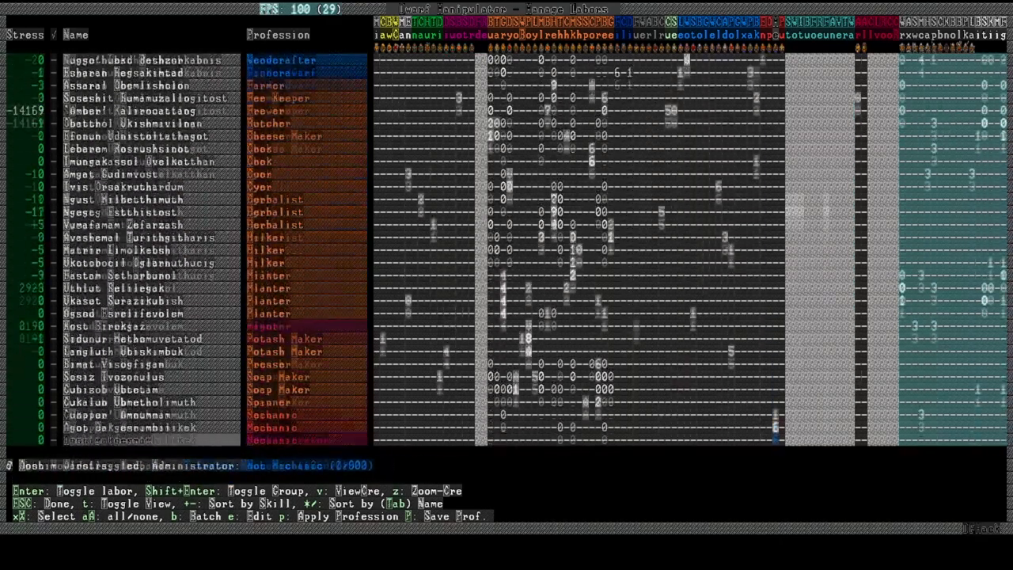
scroll(down, 3)
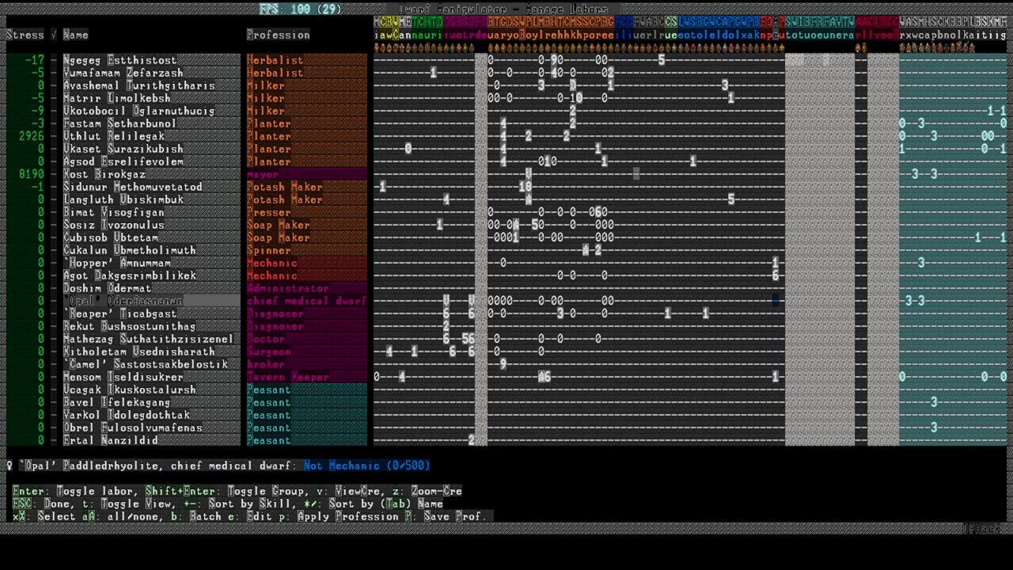
click(119, 262)
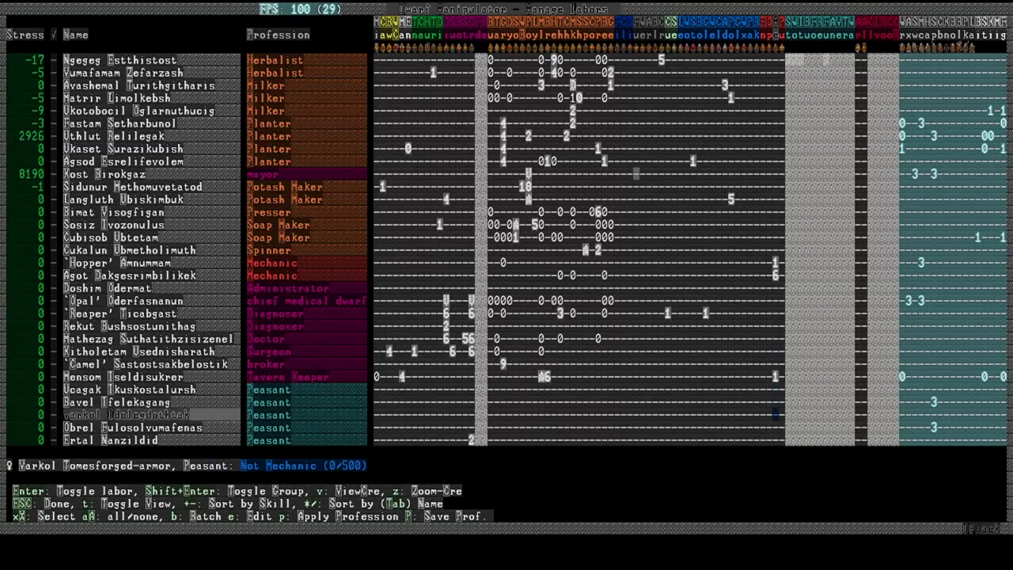
scroll(down, 3)
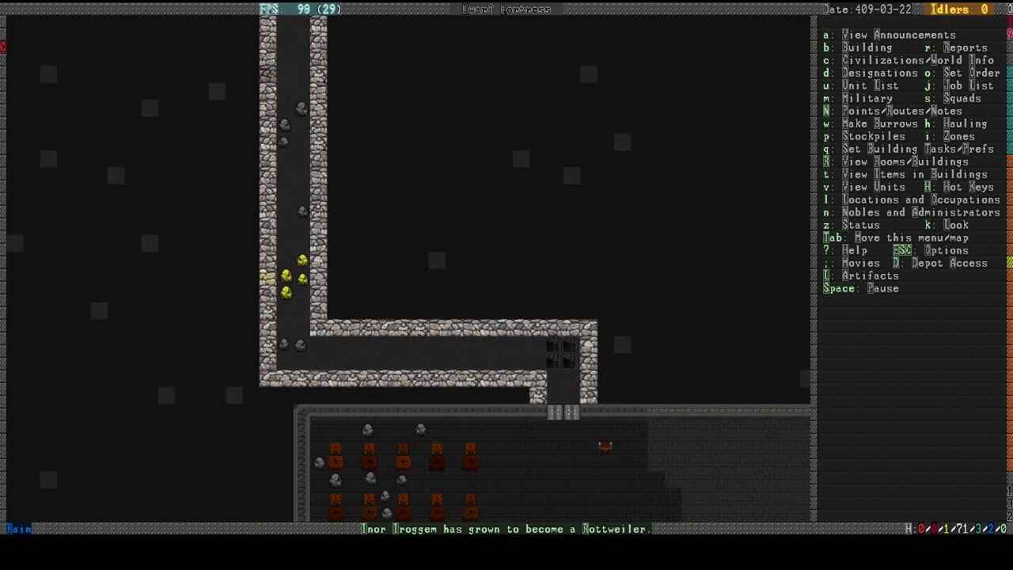
Step: Bring up the unit list and view a visiting traveler's profile sheet
key(d)
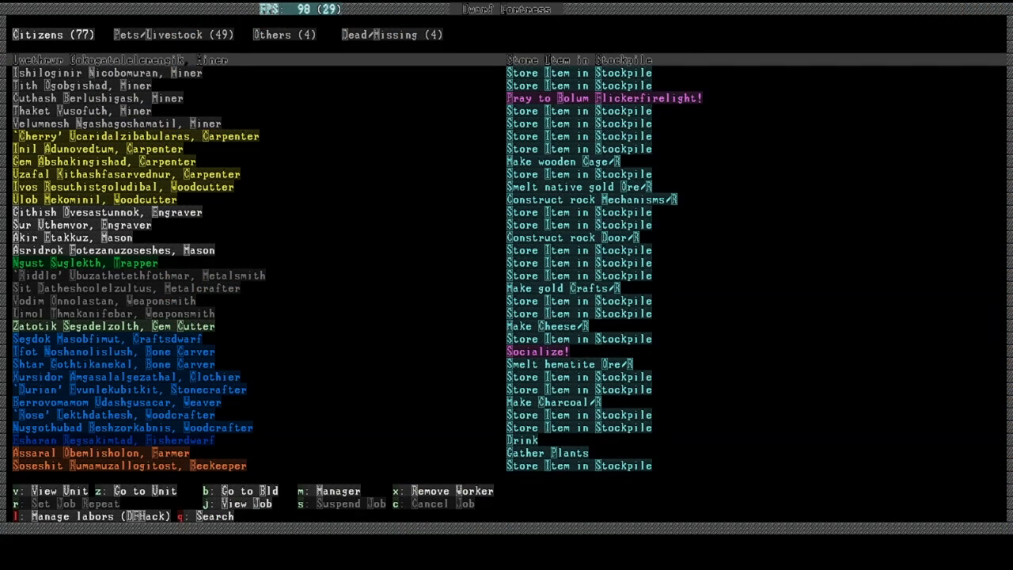
click(283, 34)
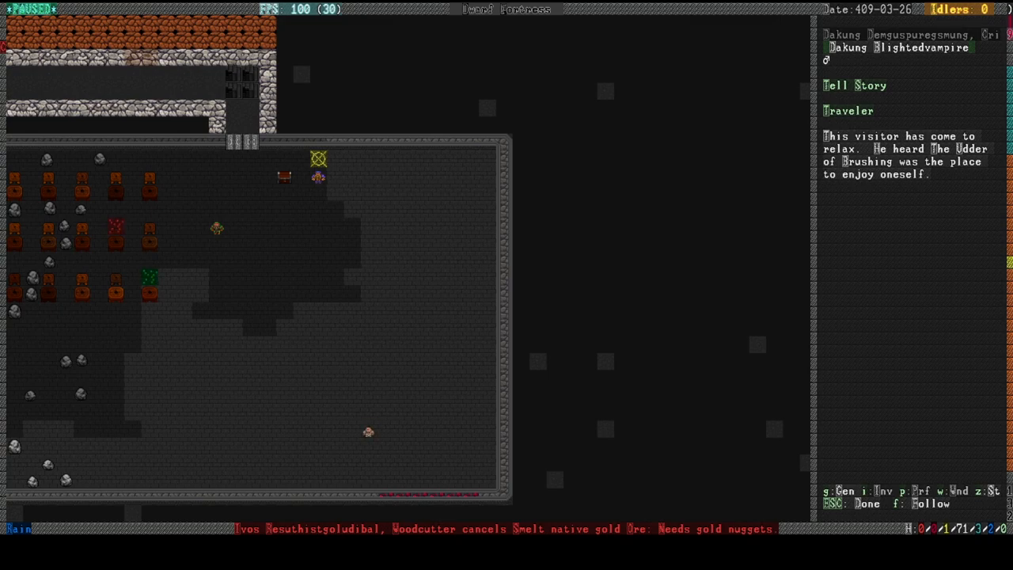
Step: Close the traveler's sheet and set a metalsmith's forge among the workshops with iron bars
key(Escape)
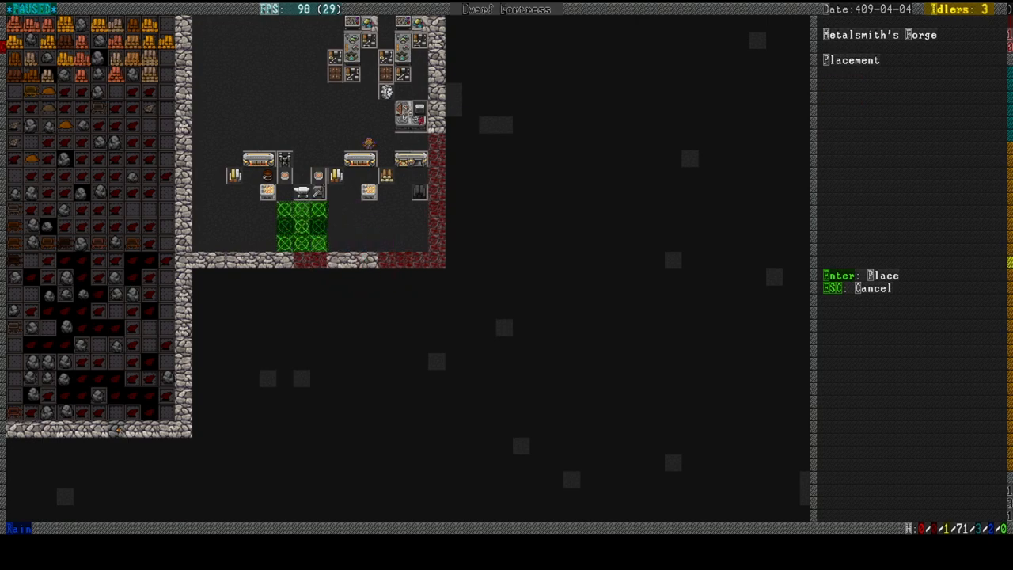
key(Enter)
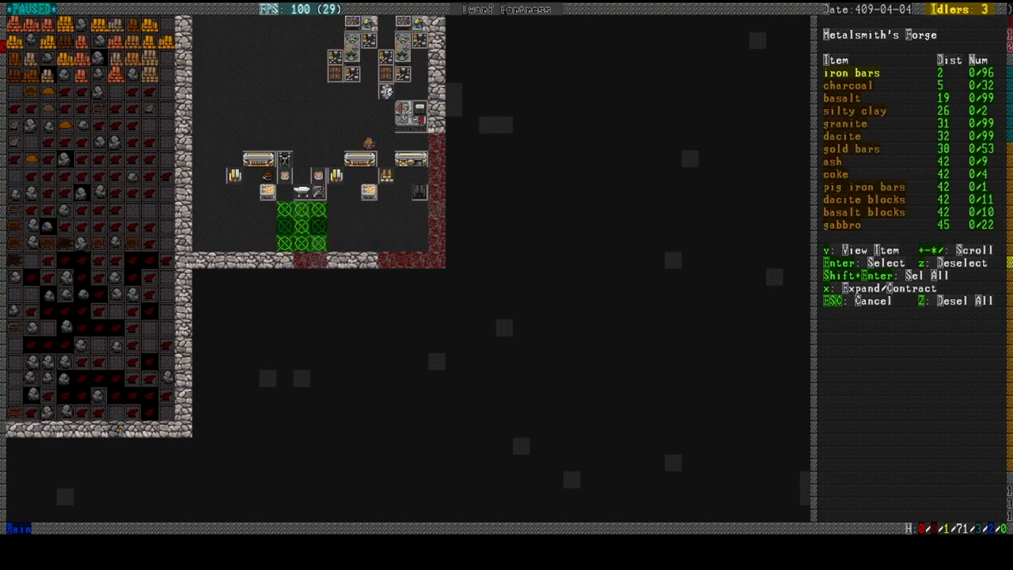